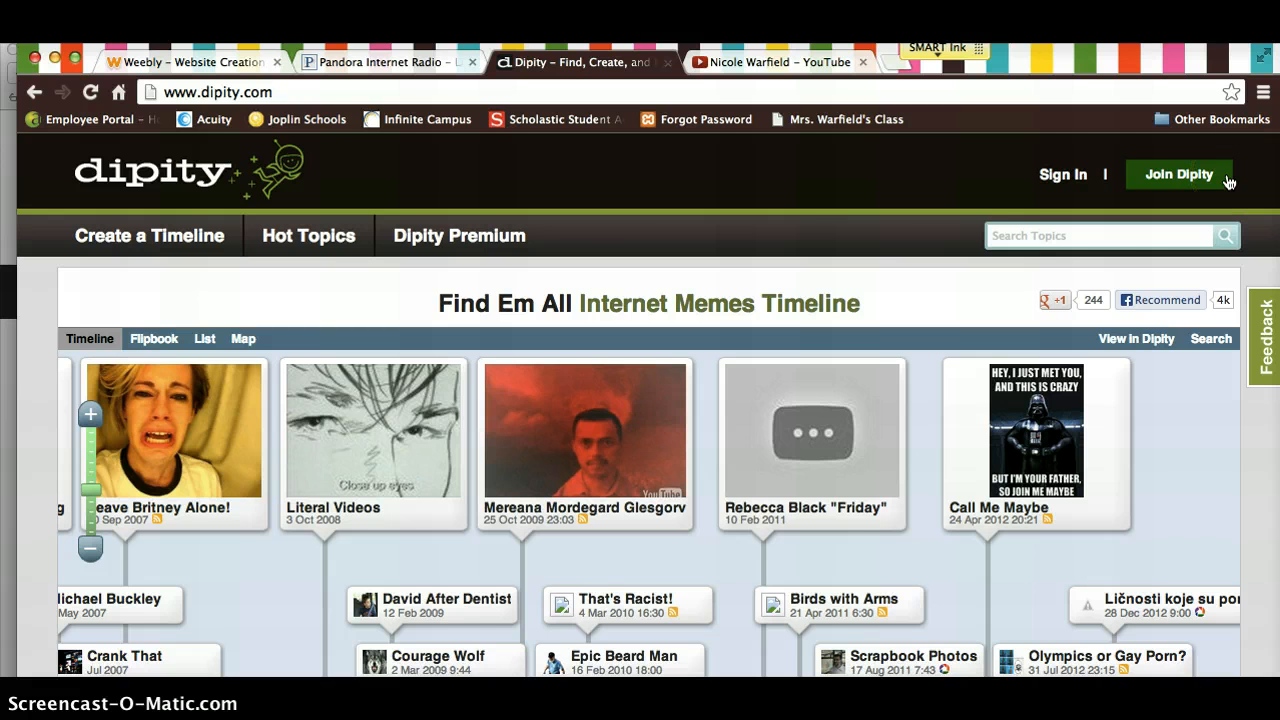
pyautogui.moveTo(420, 105)
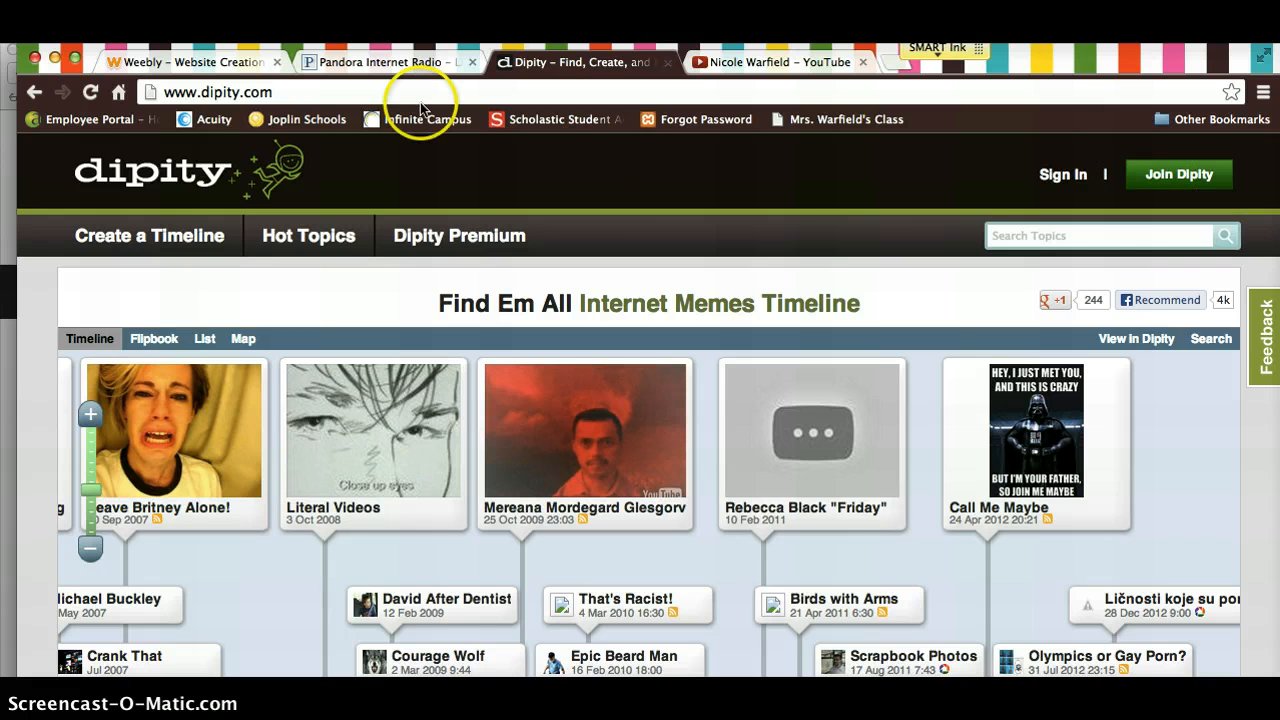
# - Start creating a new Dipity account from the homepage's Join Dipity button
pyautogui.click(218, 91)
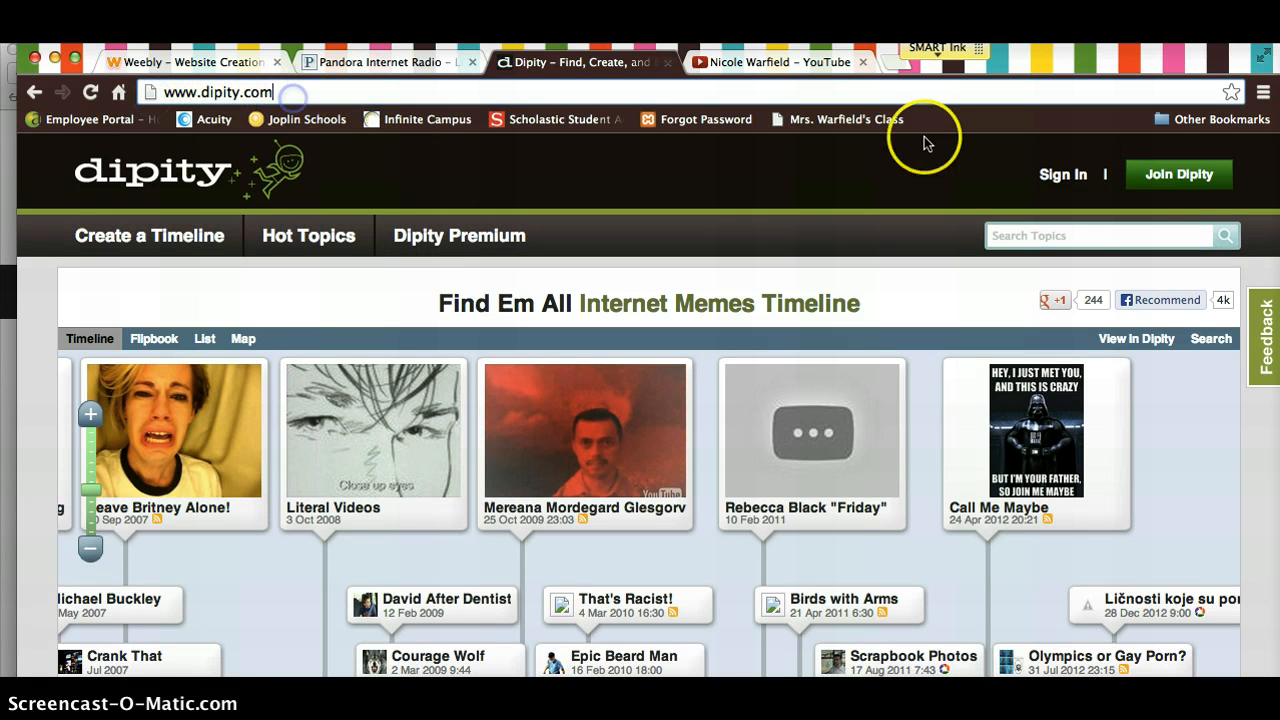
pyautogui.click(1178, 174)
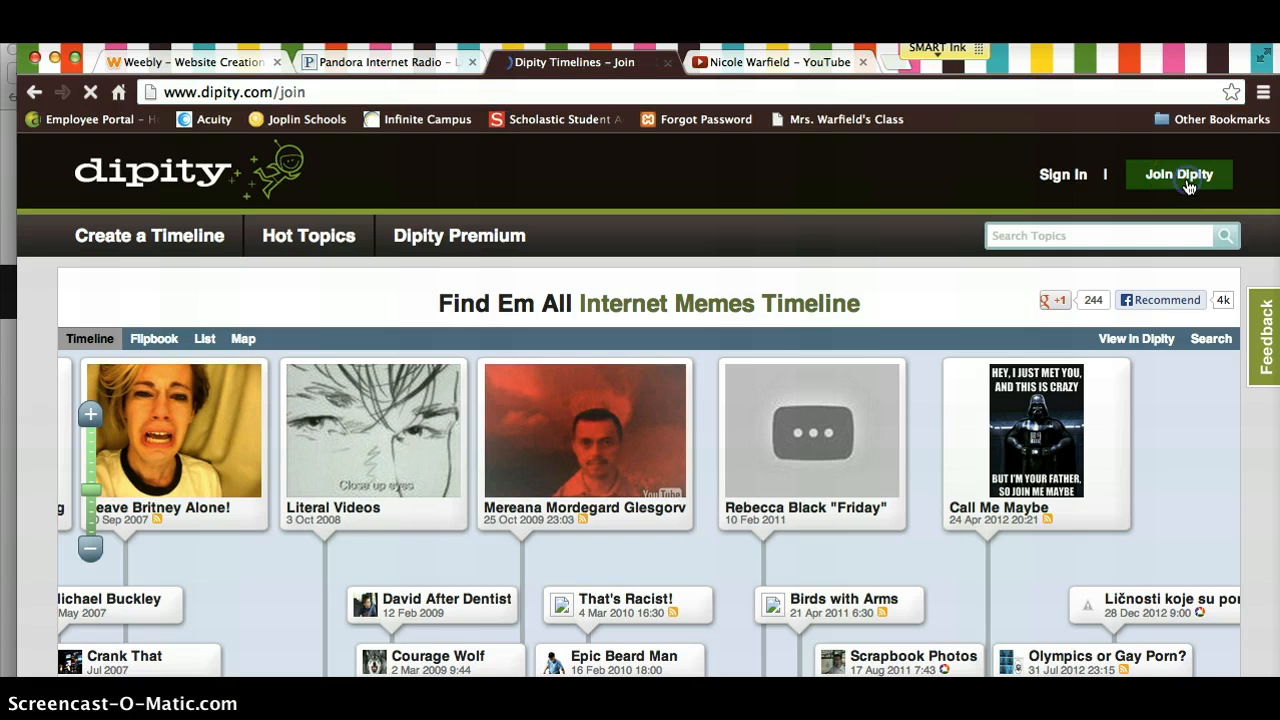
pyautogui.click(1178, 174)
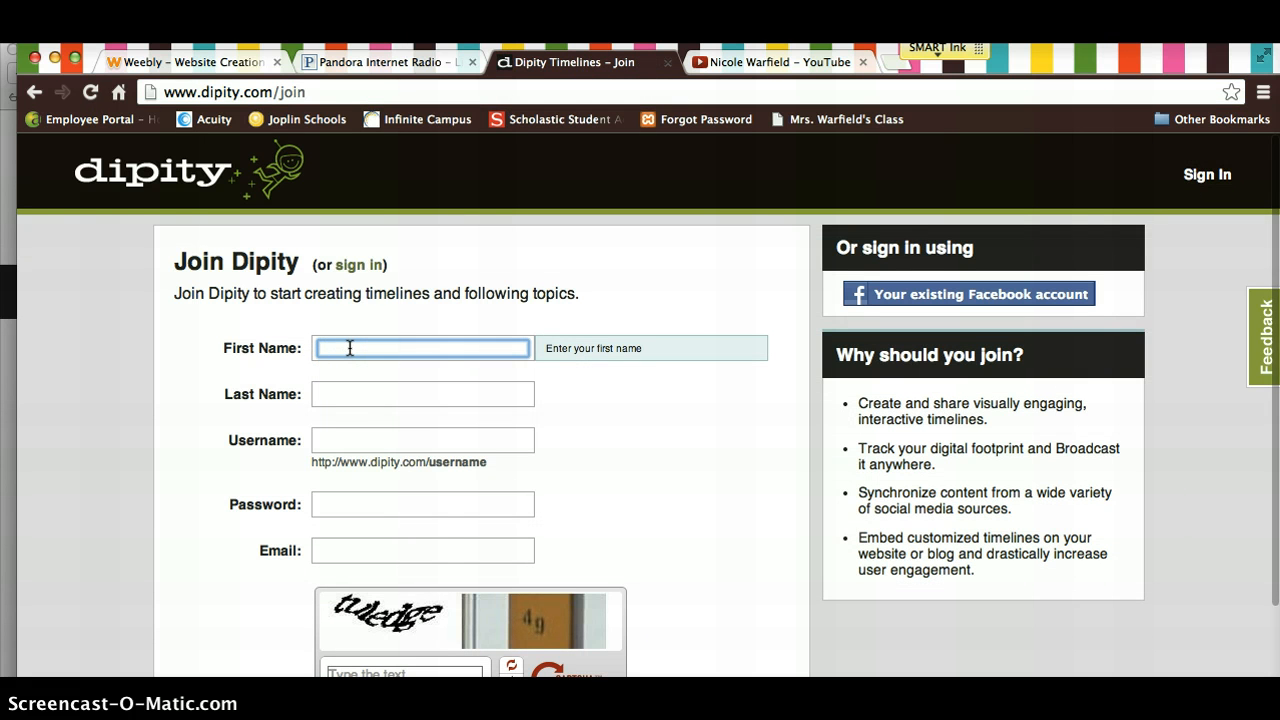
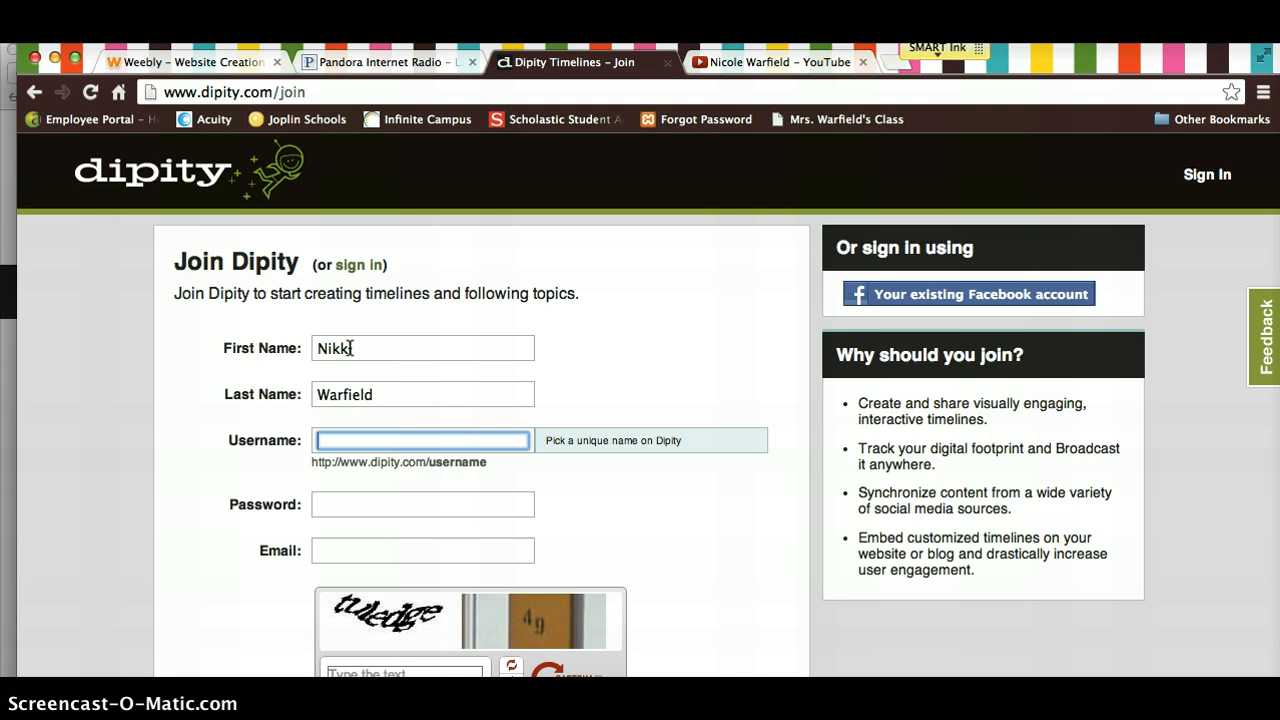
pyautogui.write('mrsw')
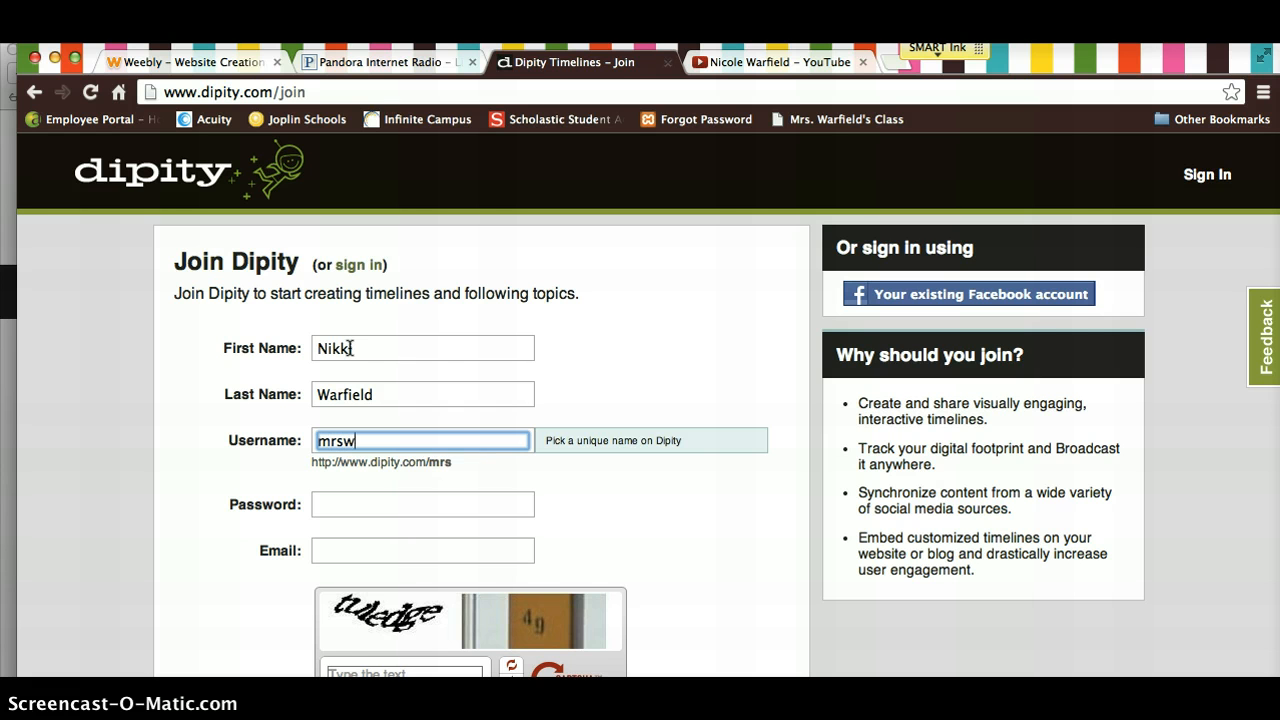
pyautogui.write('arfield')
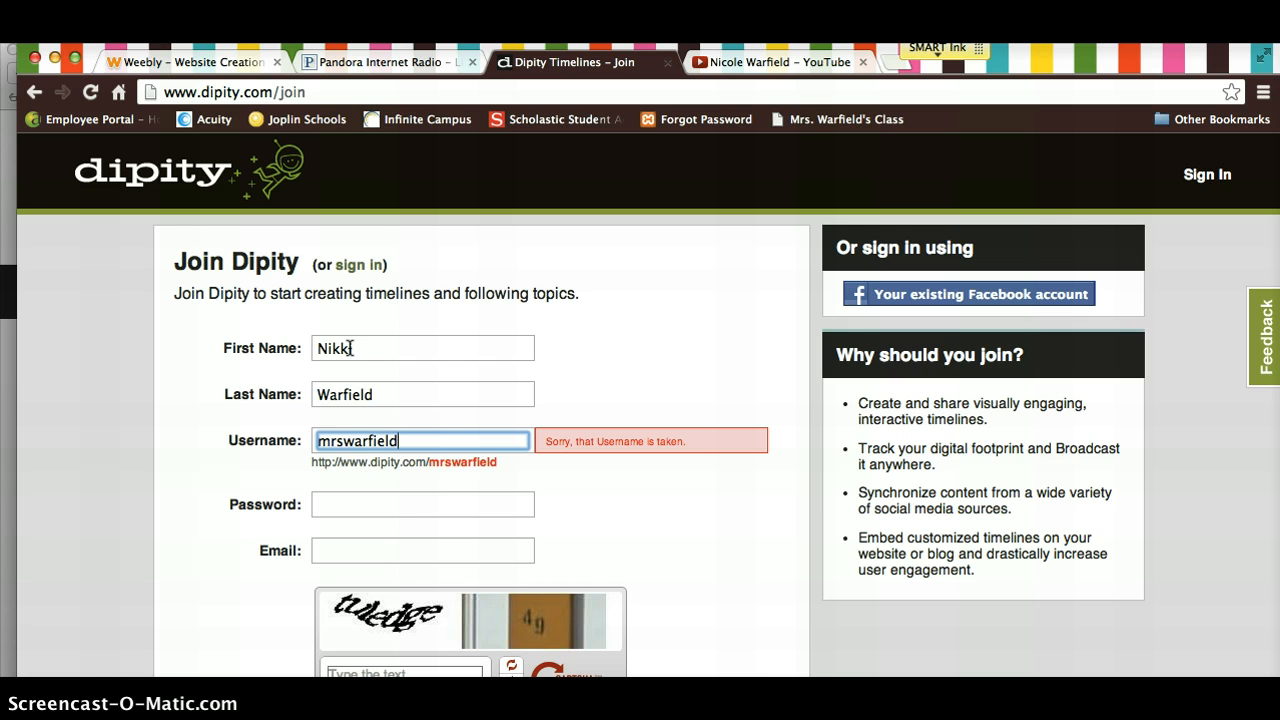
pyautogui.write('sm')
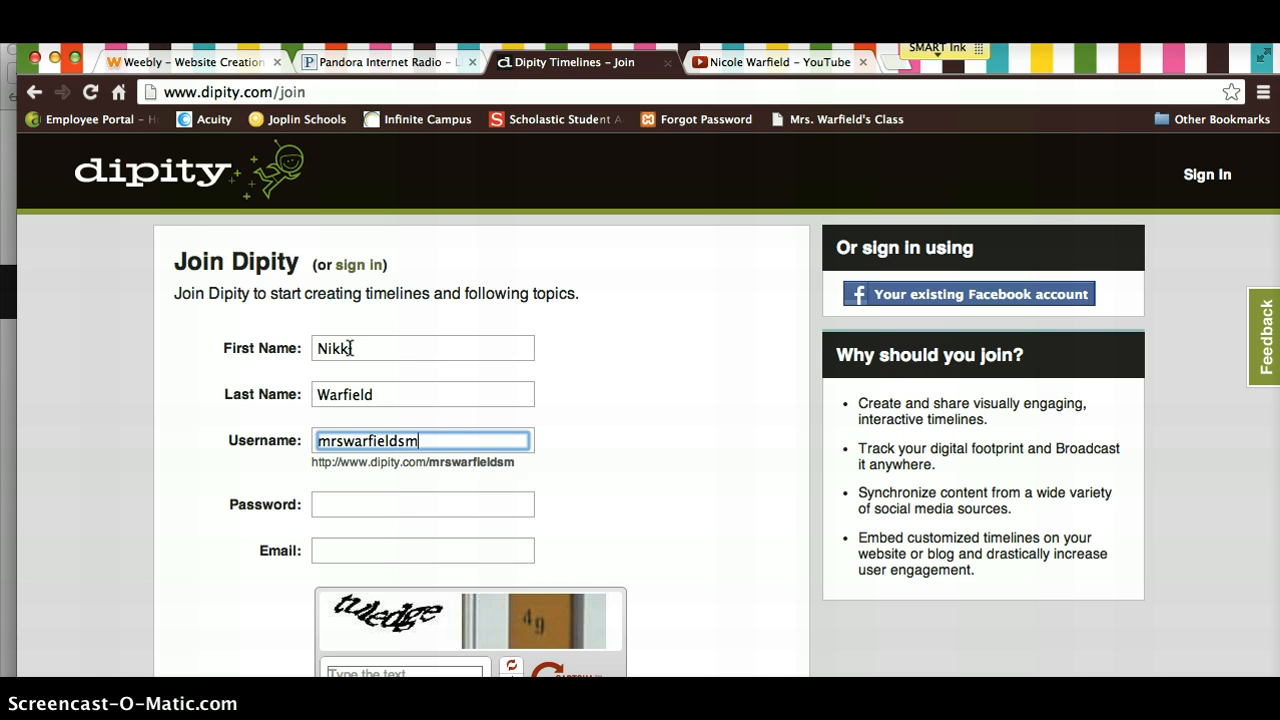
pyautogui.write('s')
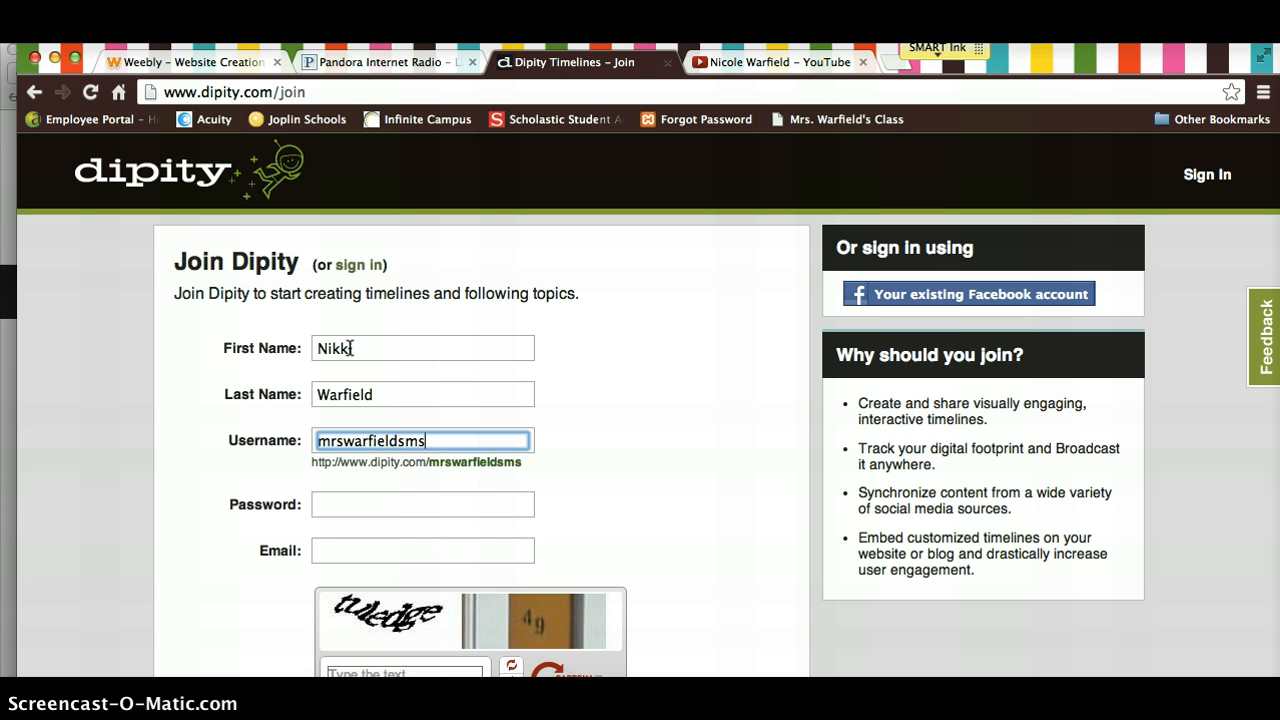
pyautogui.click(422, 504)
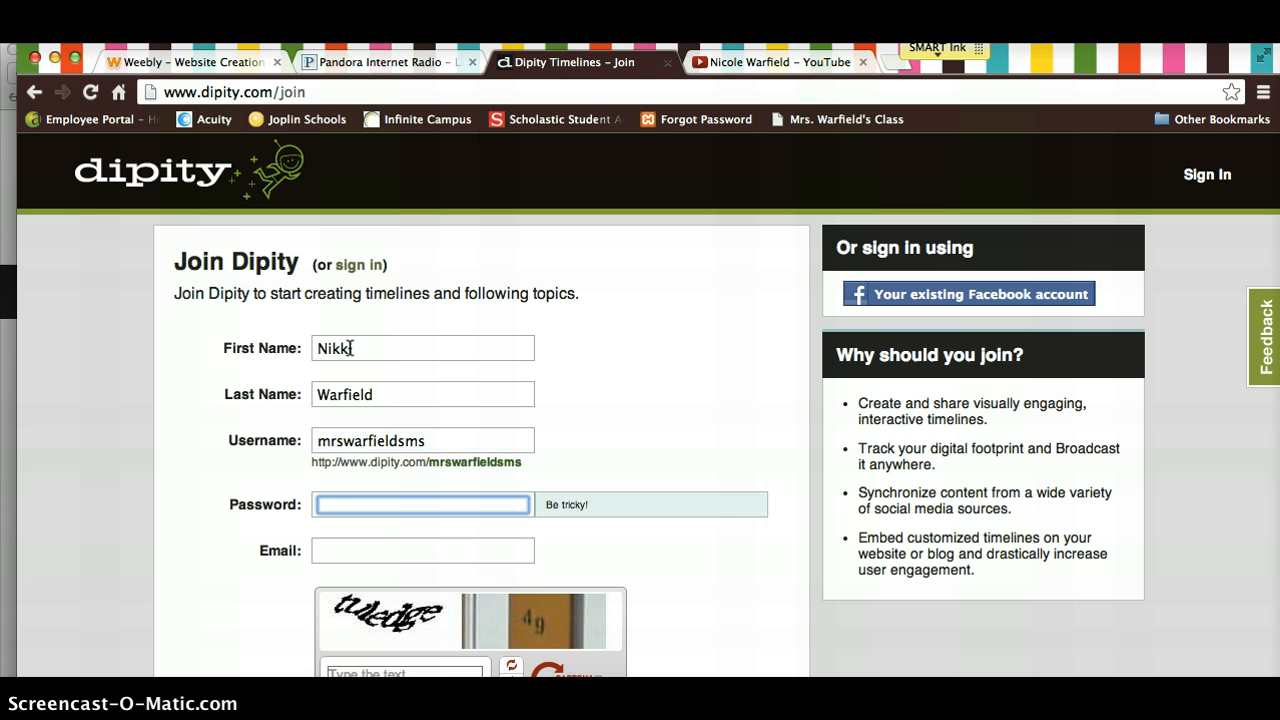
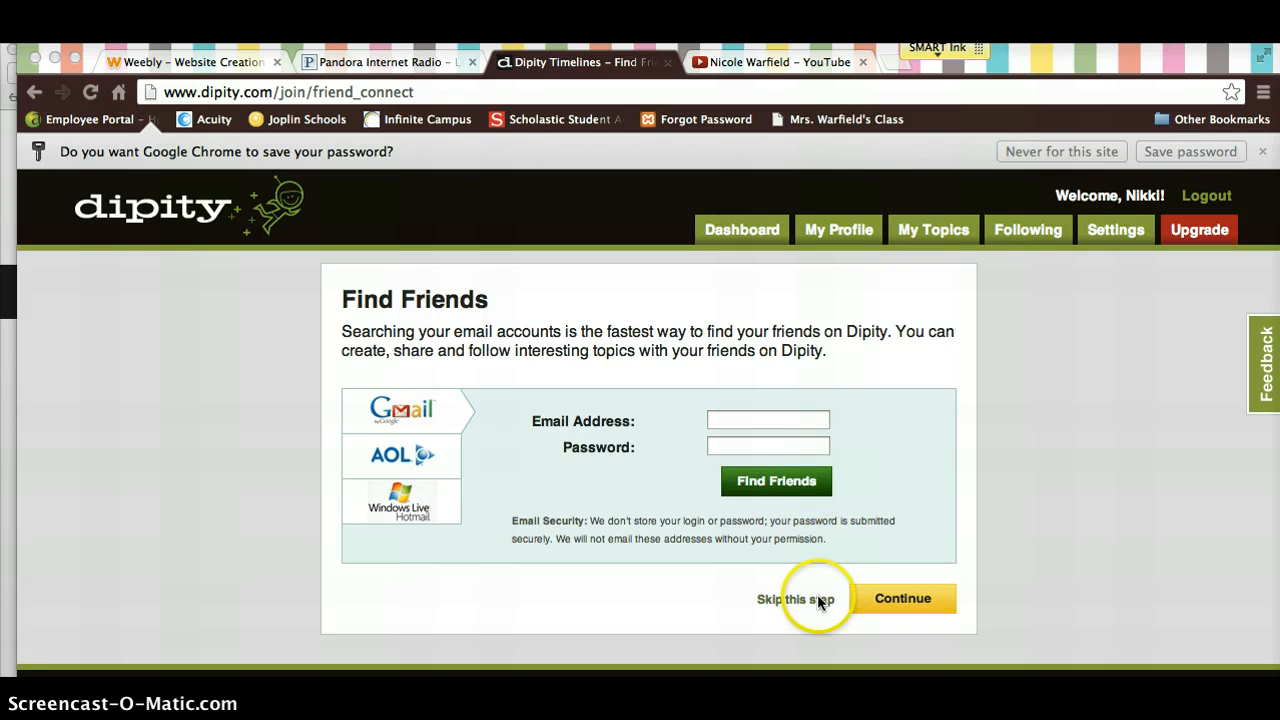
# - Skip the Find Friends step and finish the topics-to-follow step with Done
pyautogui.click(796, 599)
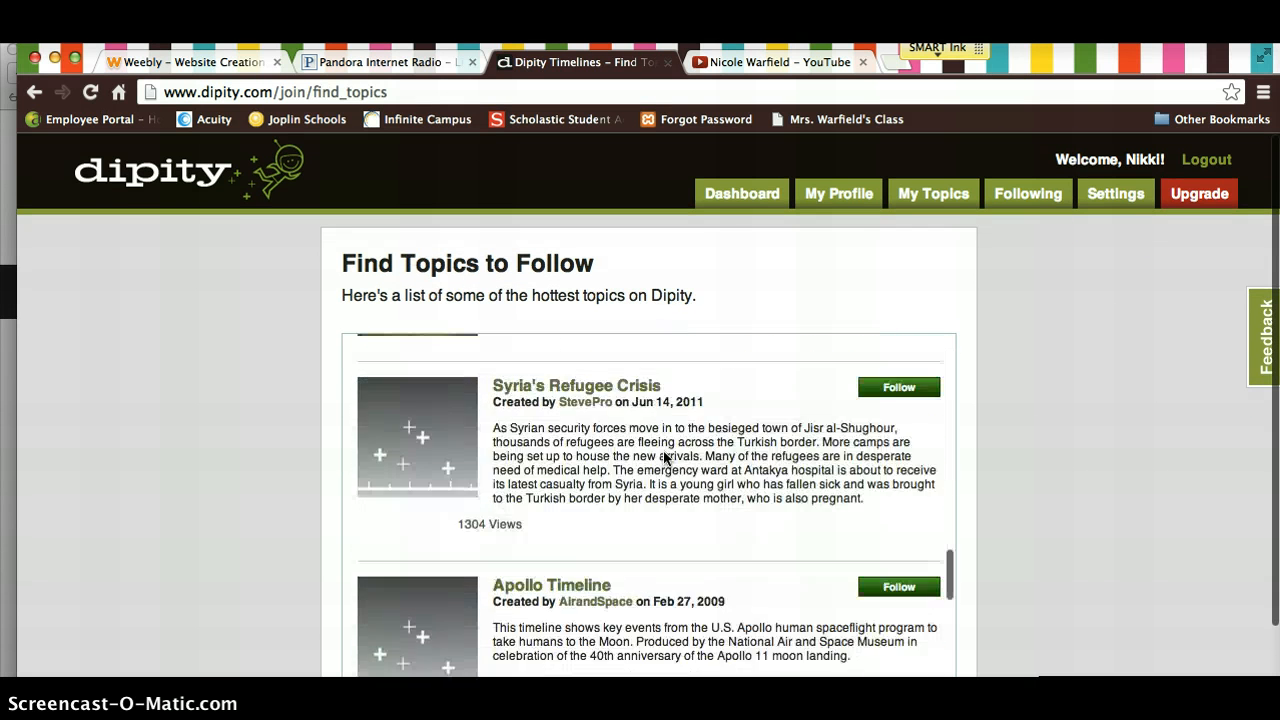
pyautogui.scroll(-3)
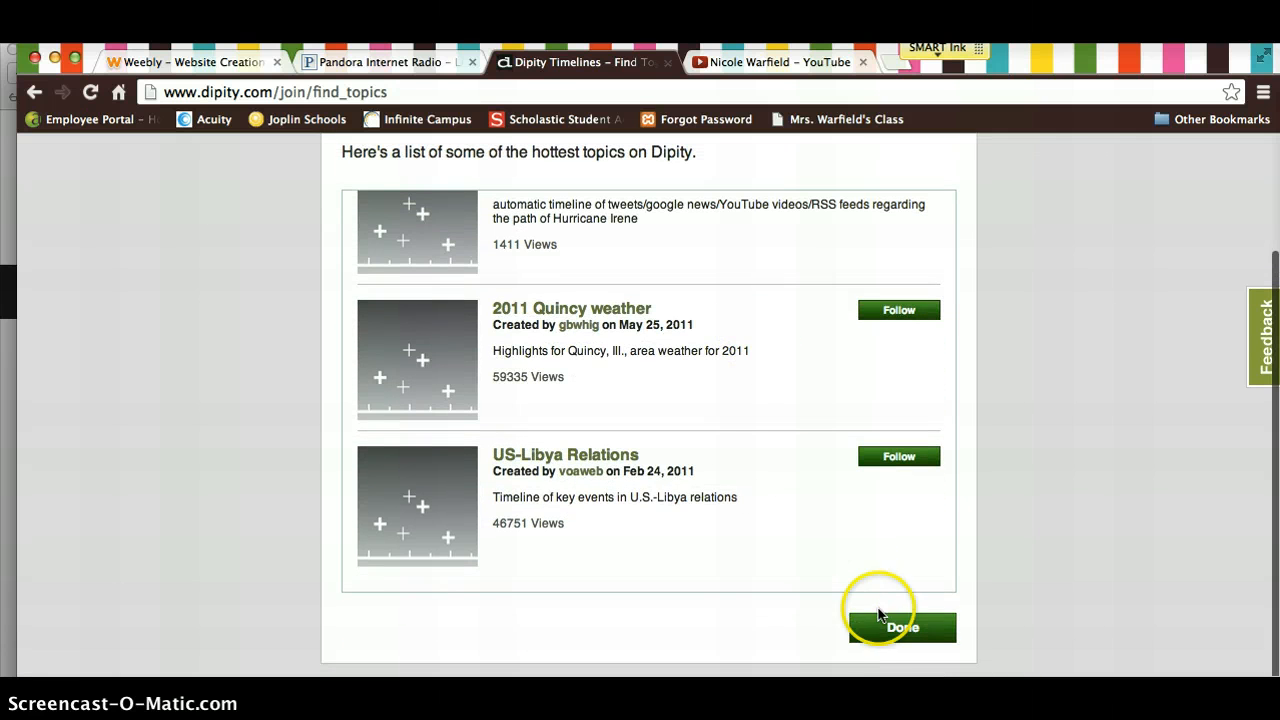
pyautogui.click(899, 627)
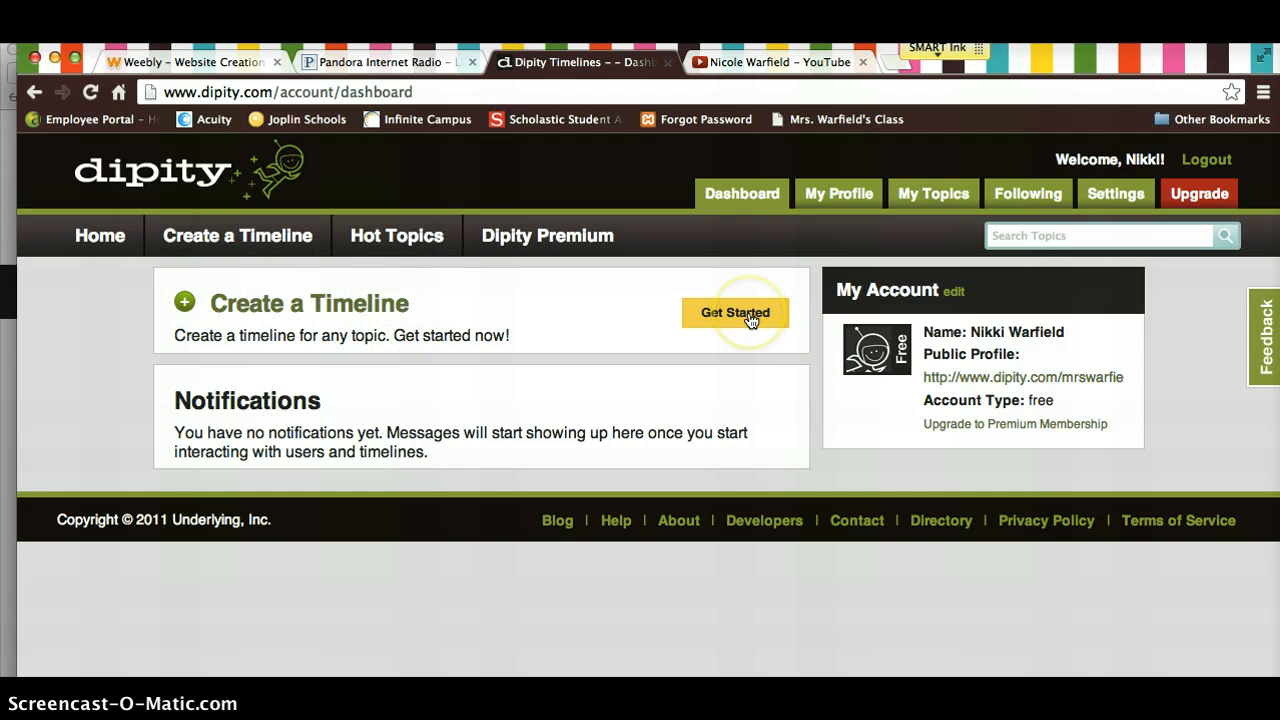
# - Create a timeline titled 'Personal Narrative' in the Education category with Central Time
pyautogui.click(735, 312)
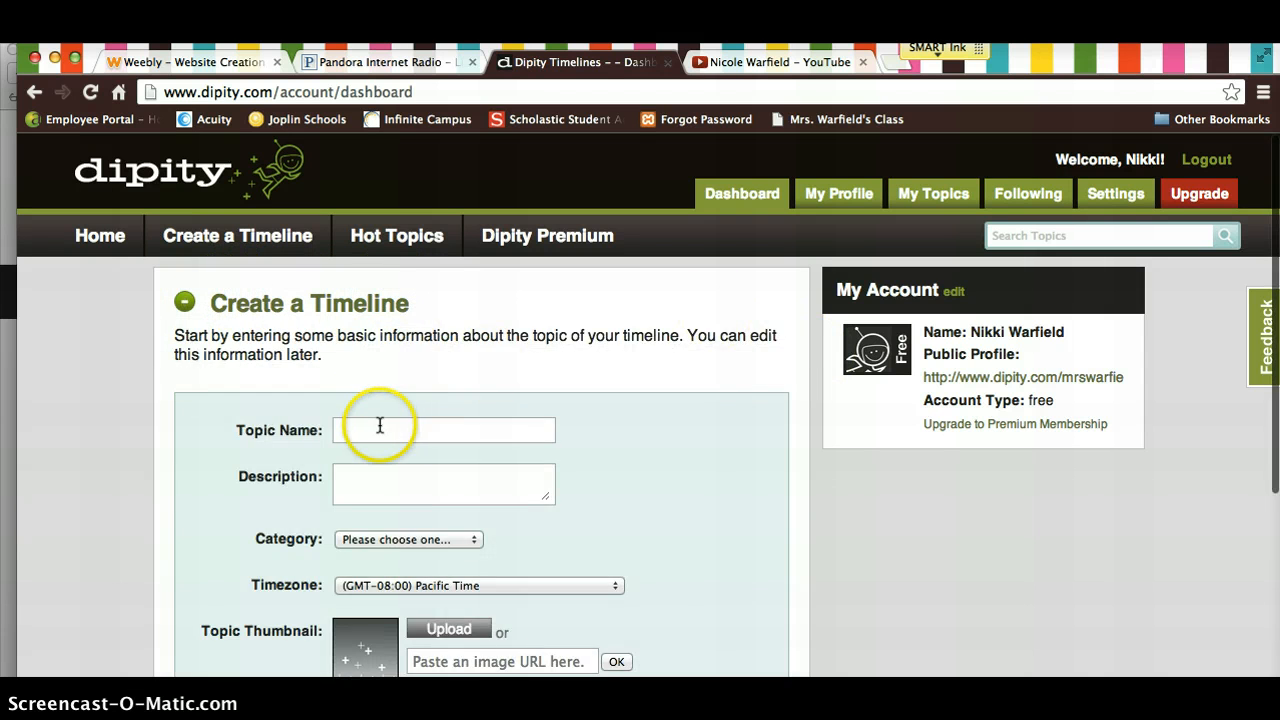
pyautogui.write('Personal')
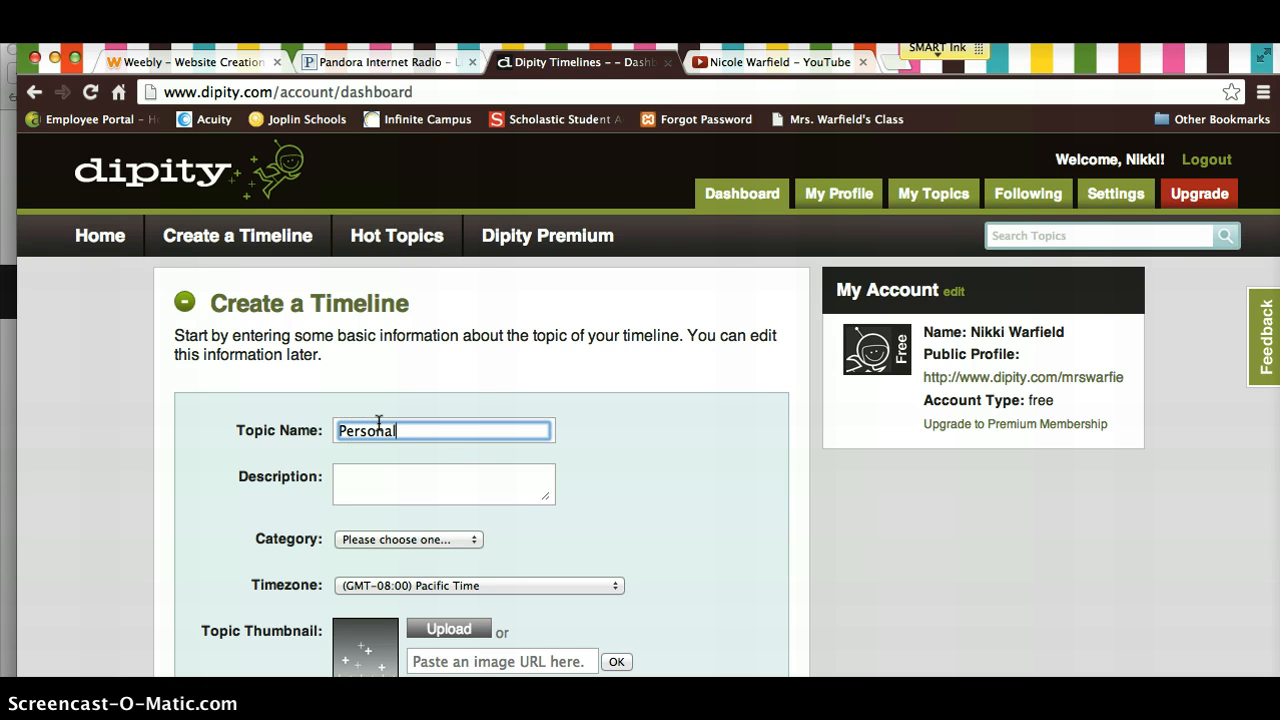
pyautogui.write('Narrative')
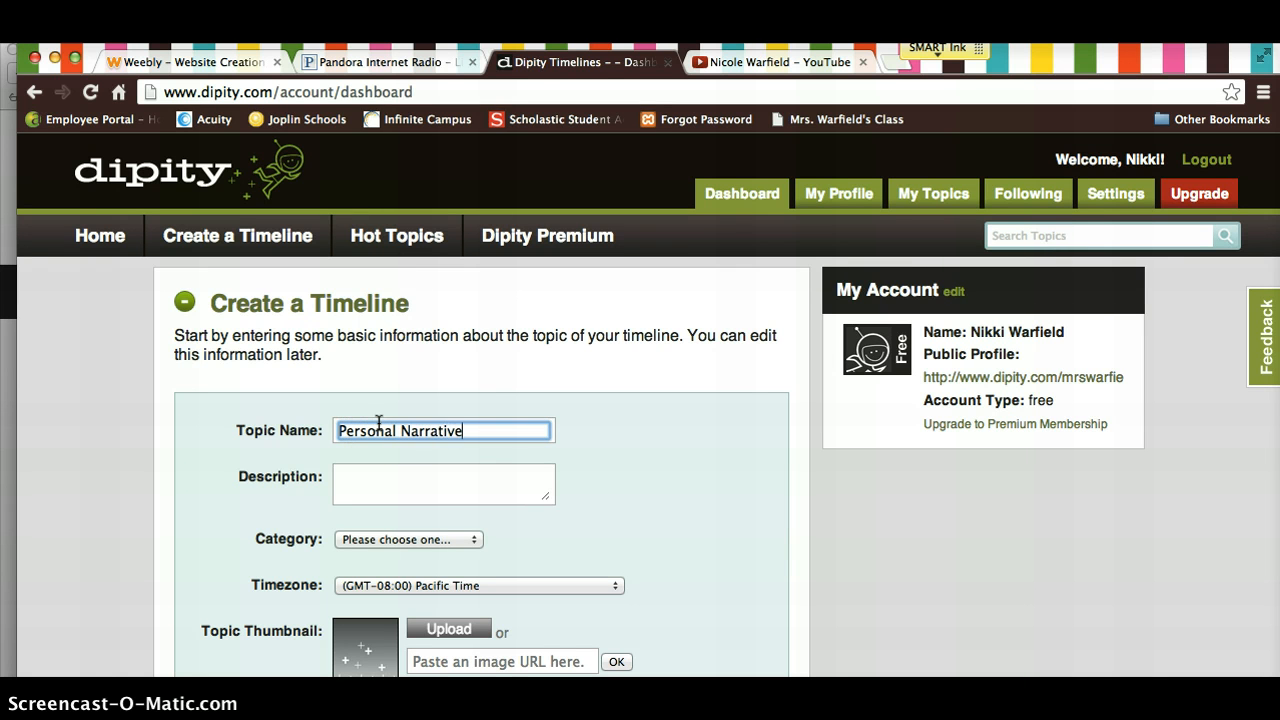
pyautogui.click(408, 539)
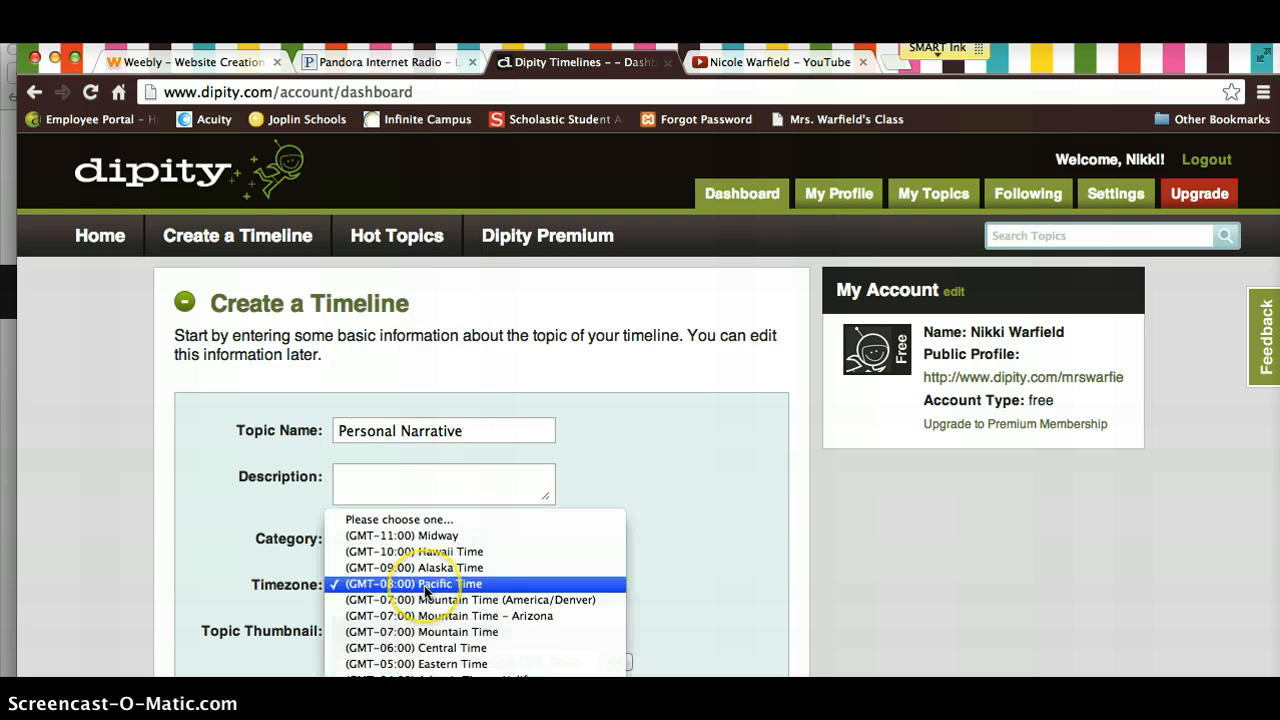
pyautogui.click(415, 647)
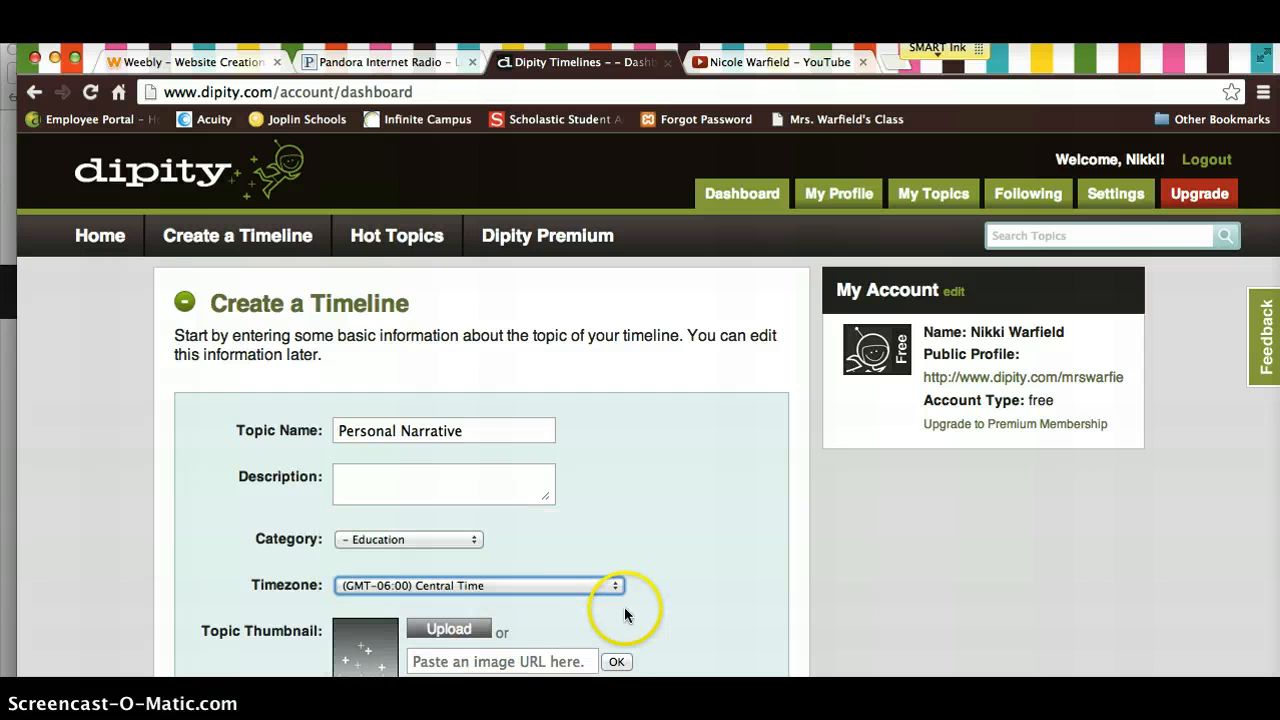
# - Set the timeline's permissions to Private and continue to adding events
pyautogui.scroll(-3)
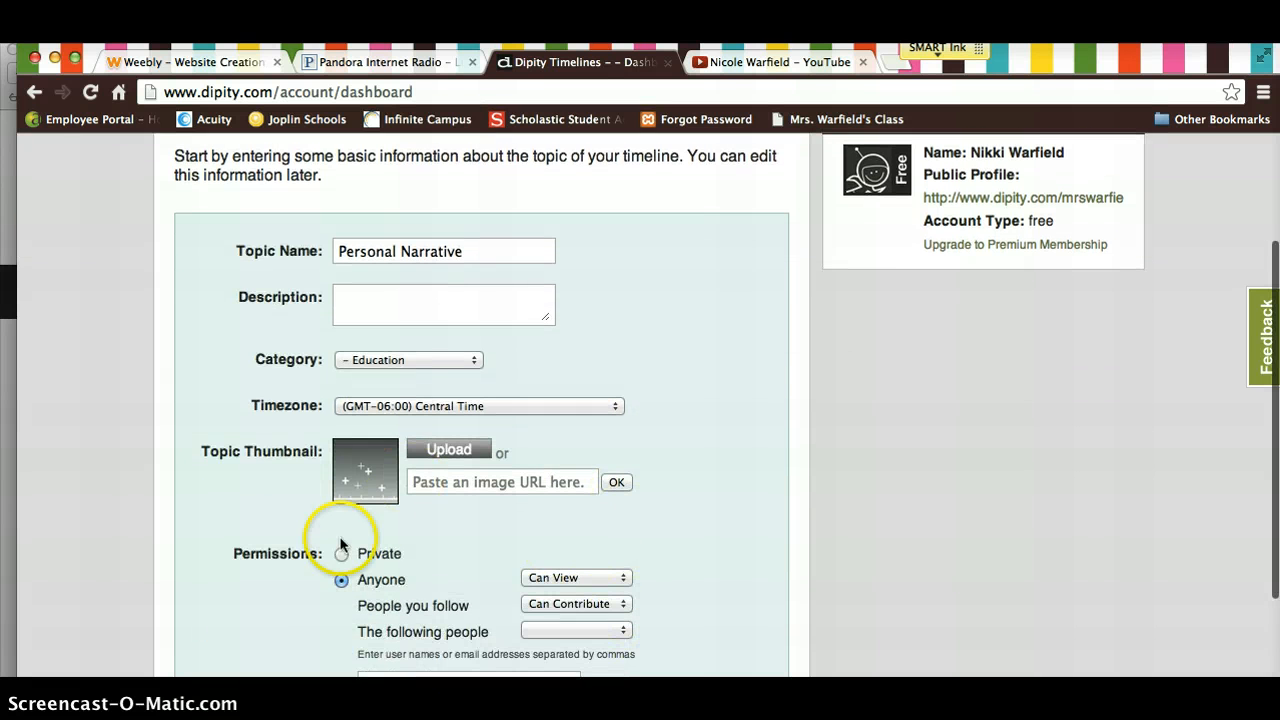
pyautogui.scroll(-3)
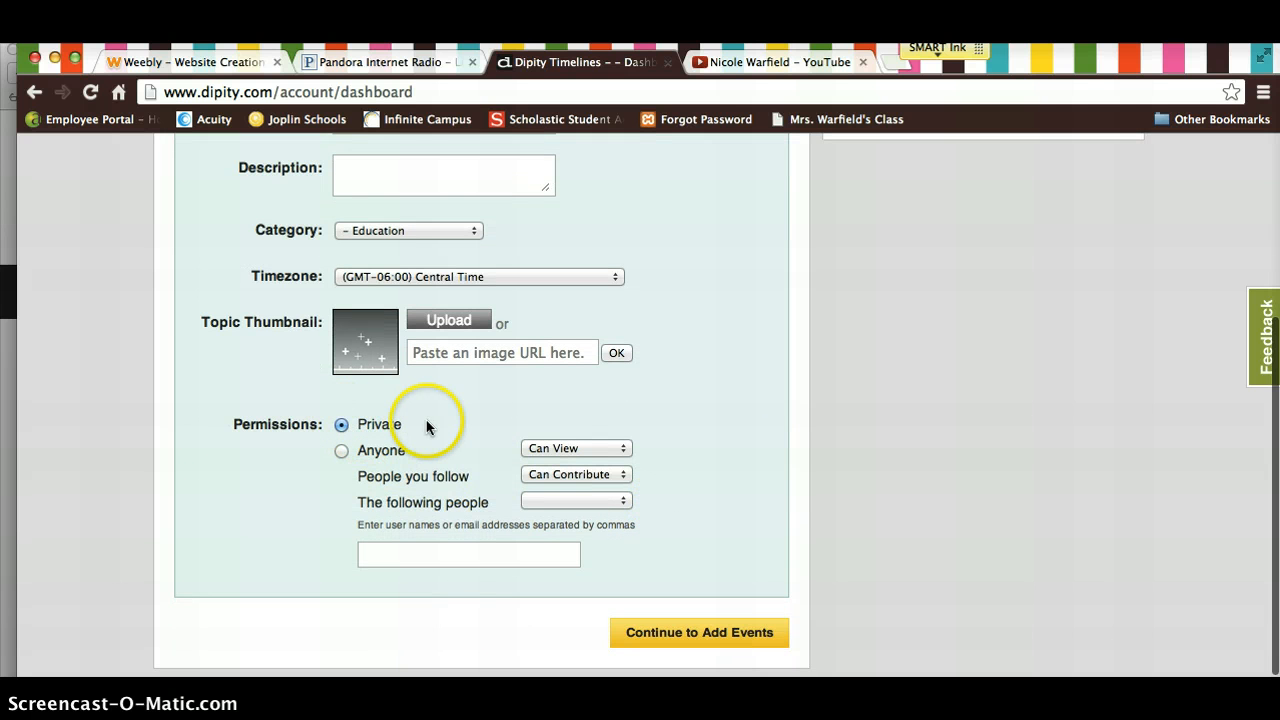
pyautogui.scroll(-3)
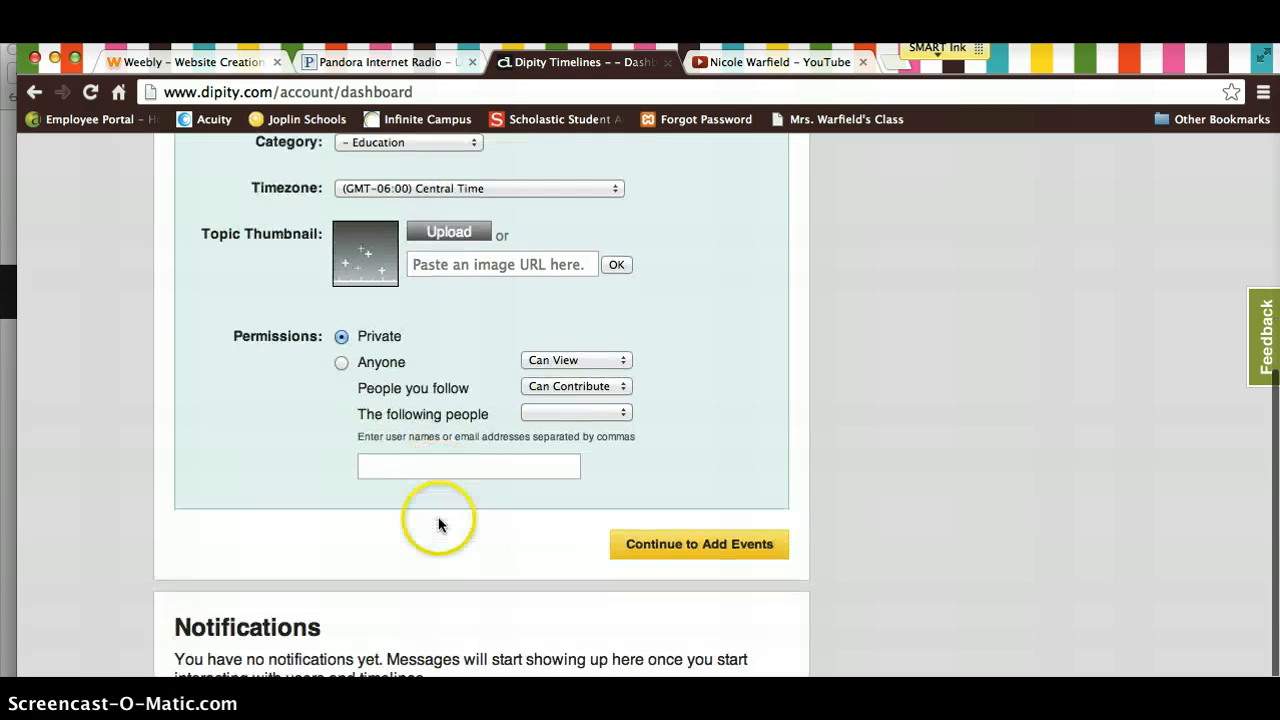
pyautogui.click(698, 544)
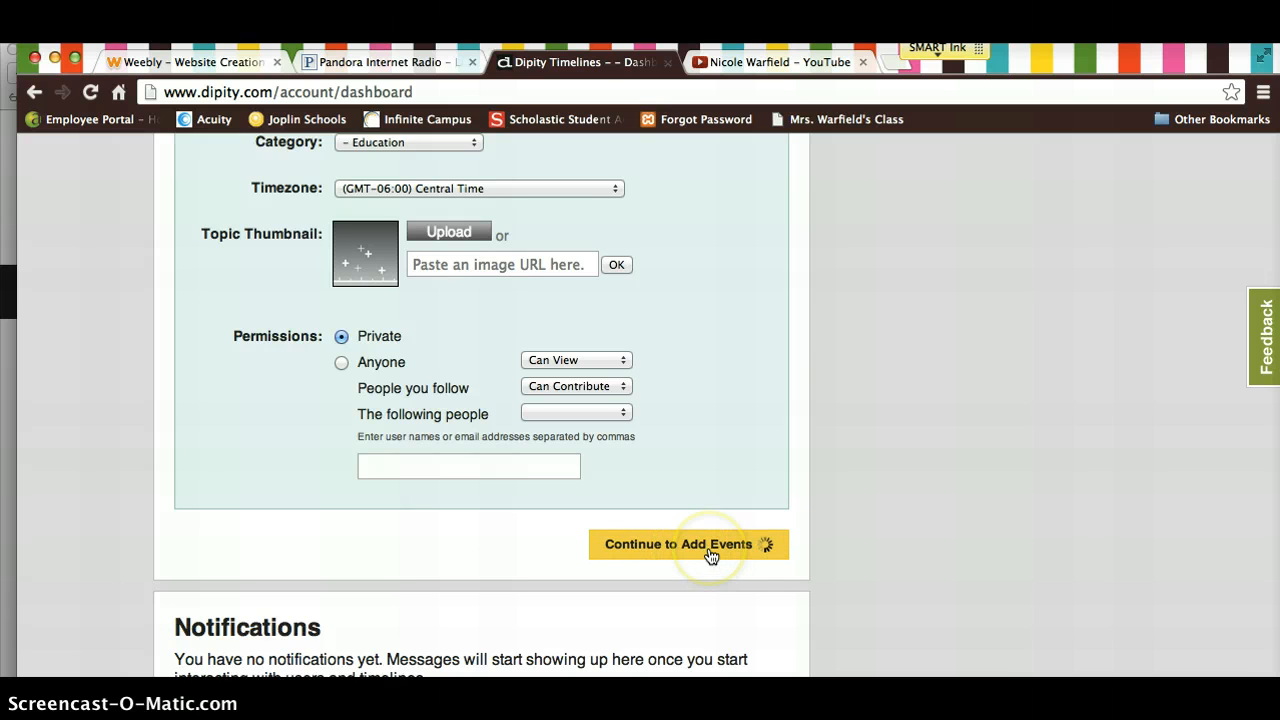
pyautogui.click(688, 544)
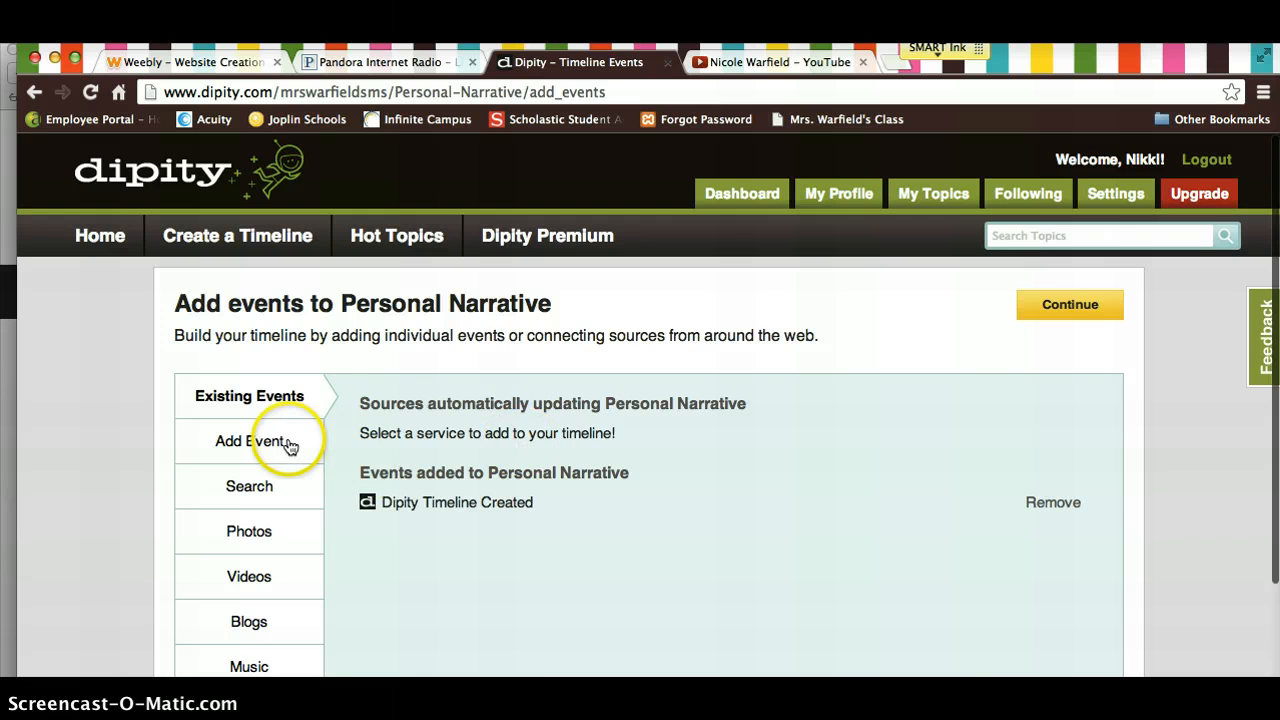
pyautogui.click(249, 441)
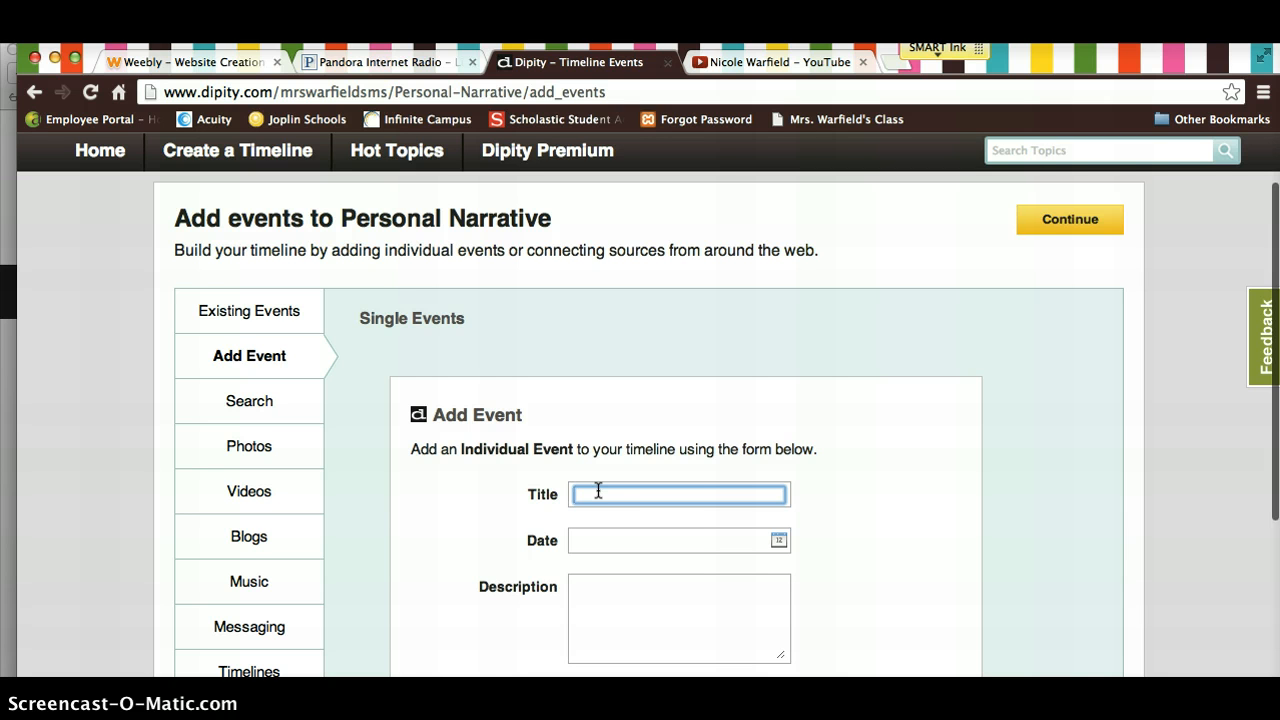
pyautogui.write("Grayson's Birth")
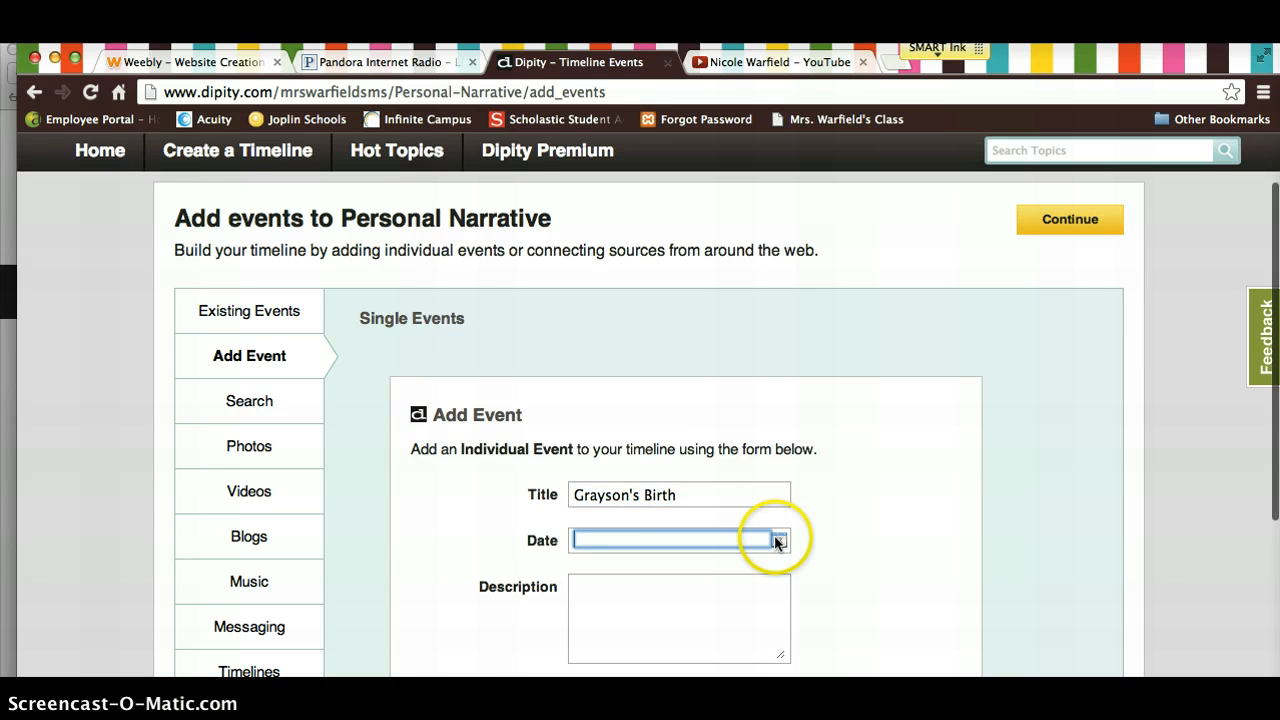
pyautogui.click(678, 539)
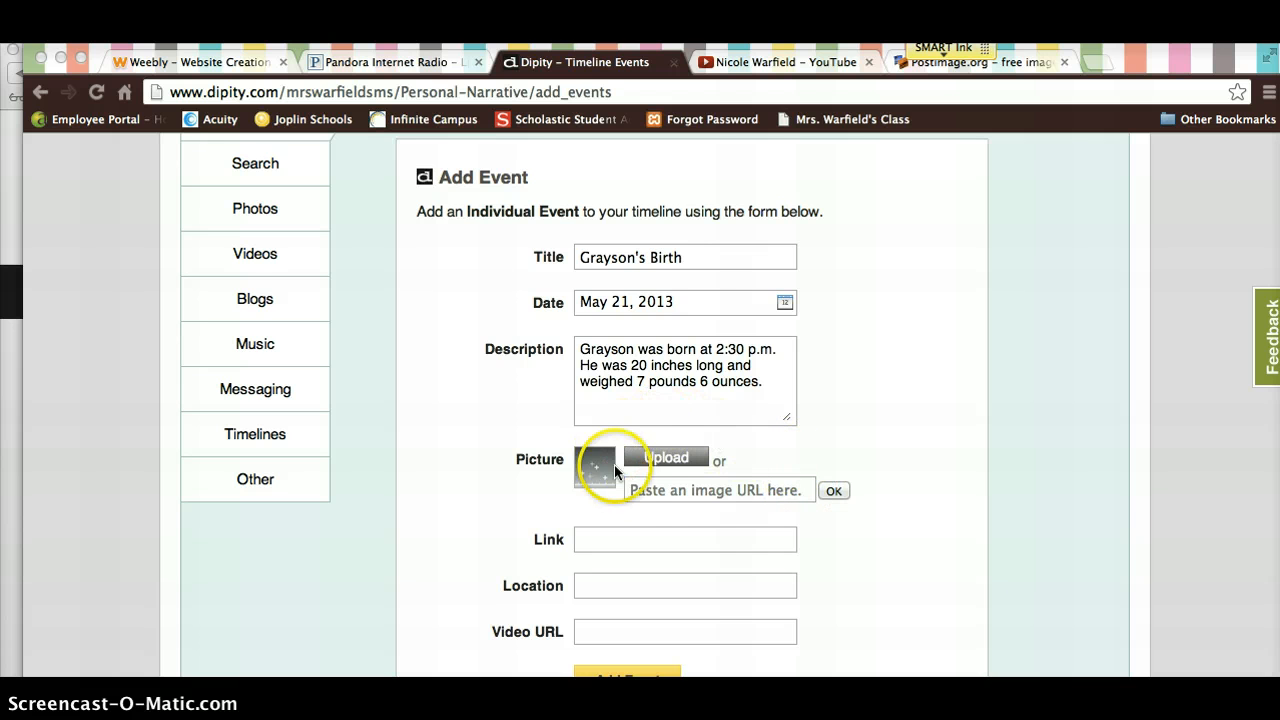
pyautogui.moveTo(718, 462)
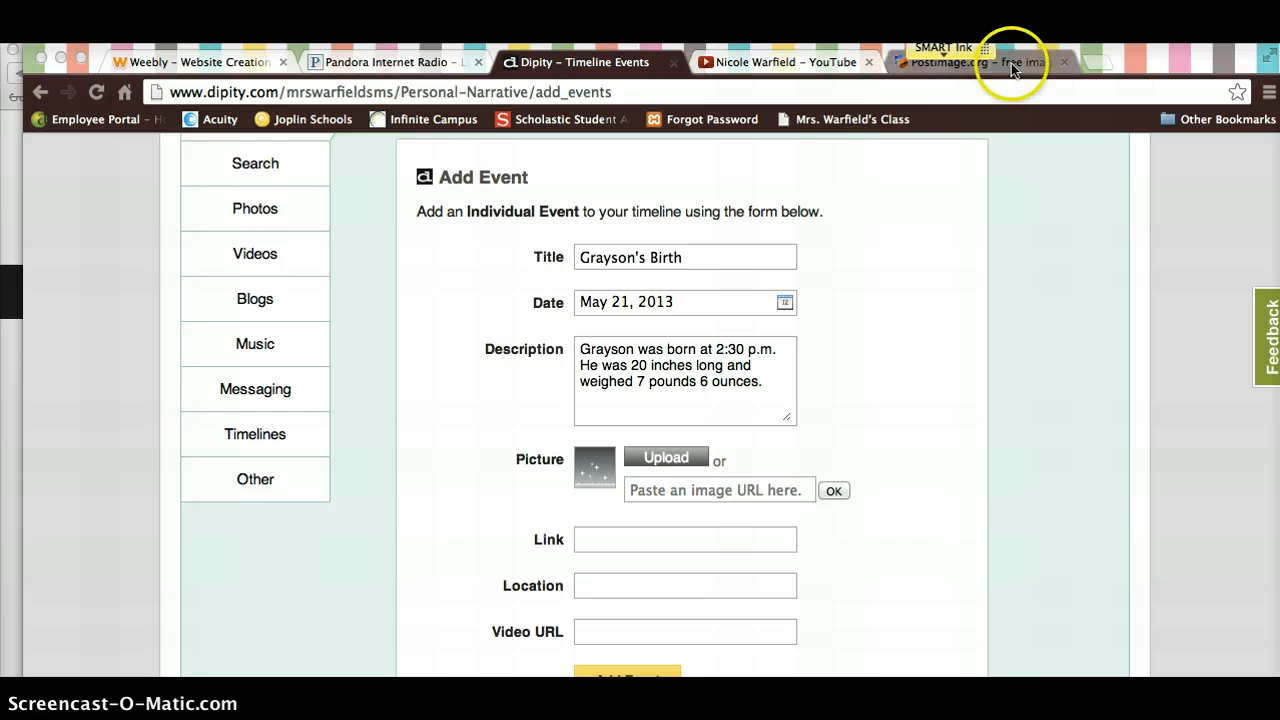
# - Upload the photo IMG_0574 to Postimage.org
pyautogui.click(970, 62)
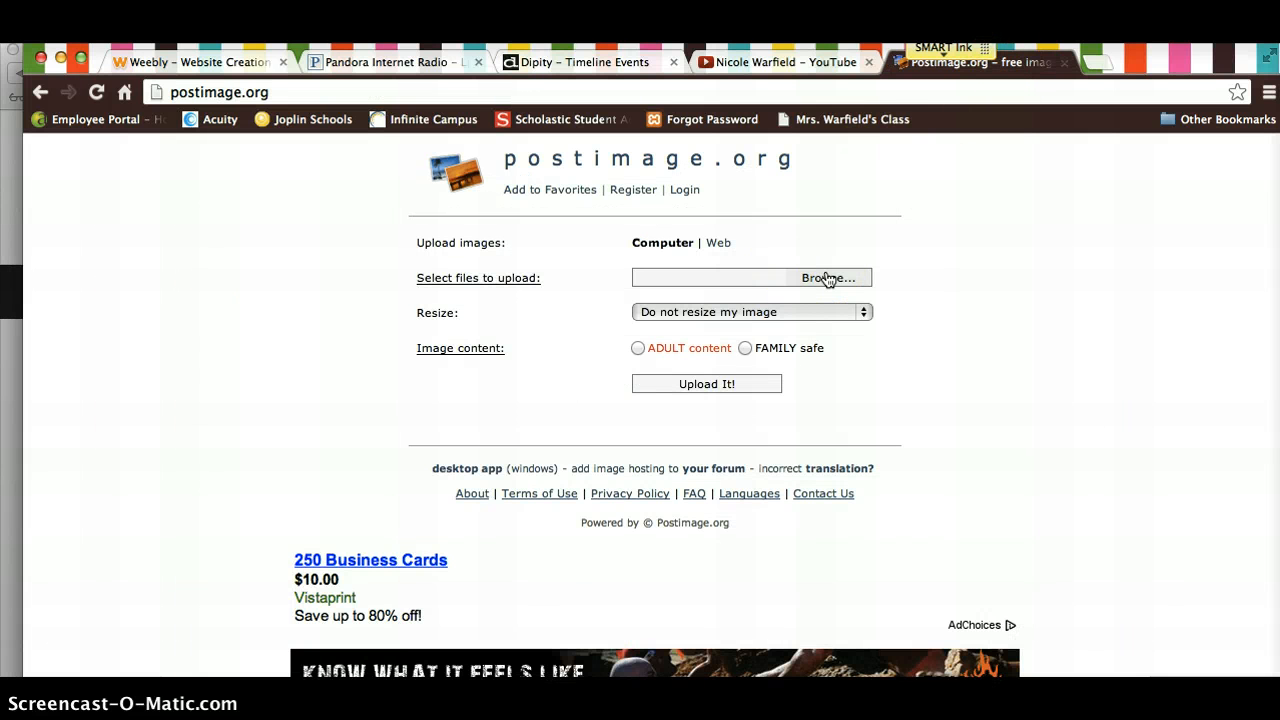
pyautogui.click(828, 278)
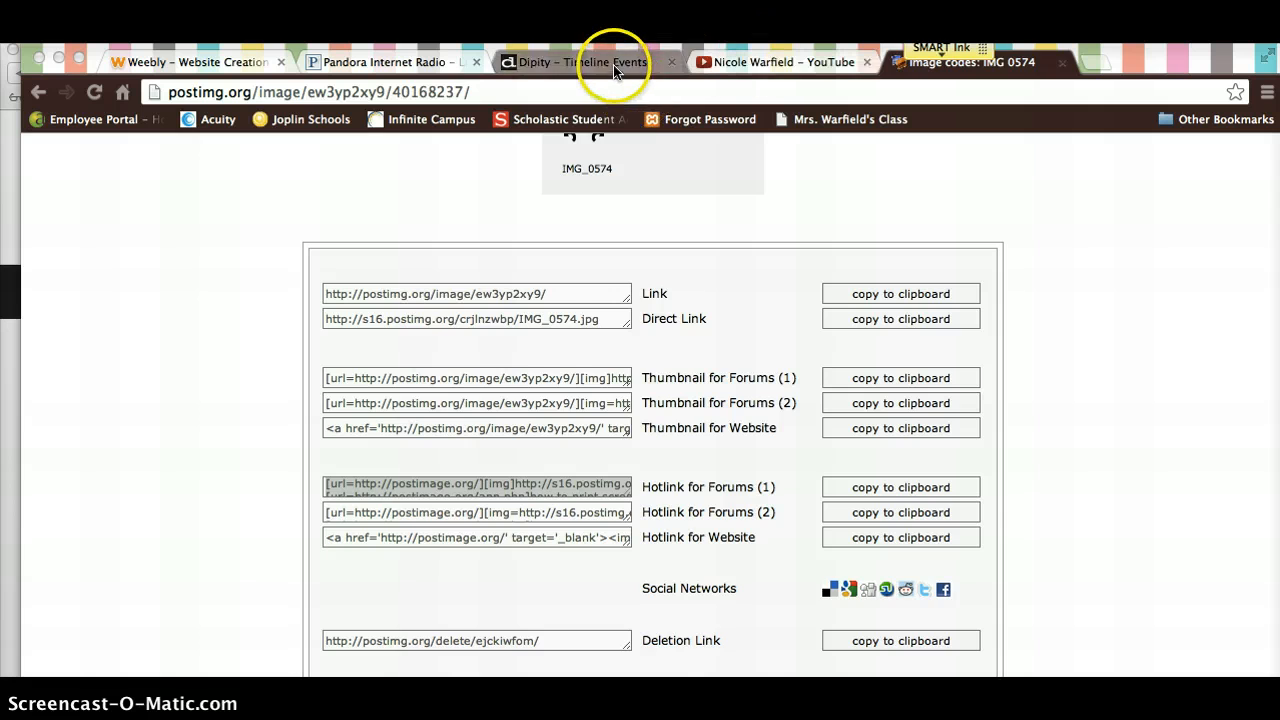
pyautogui.click(573, 62)
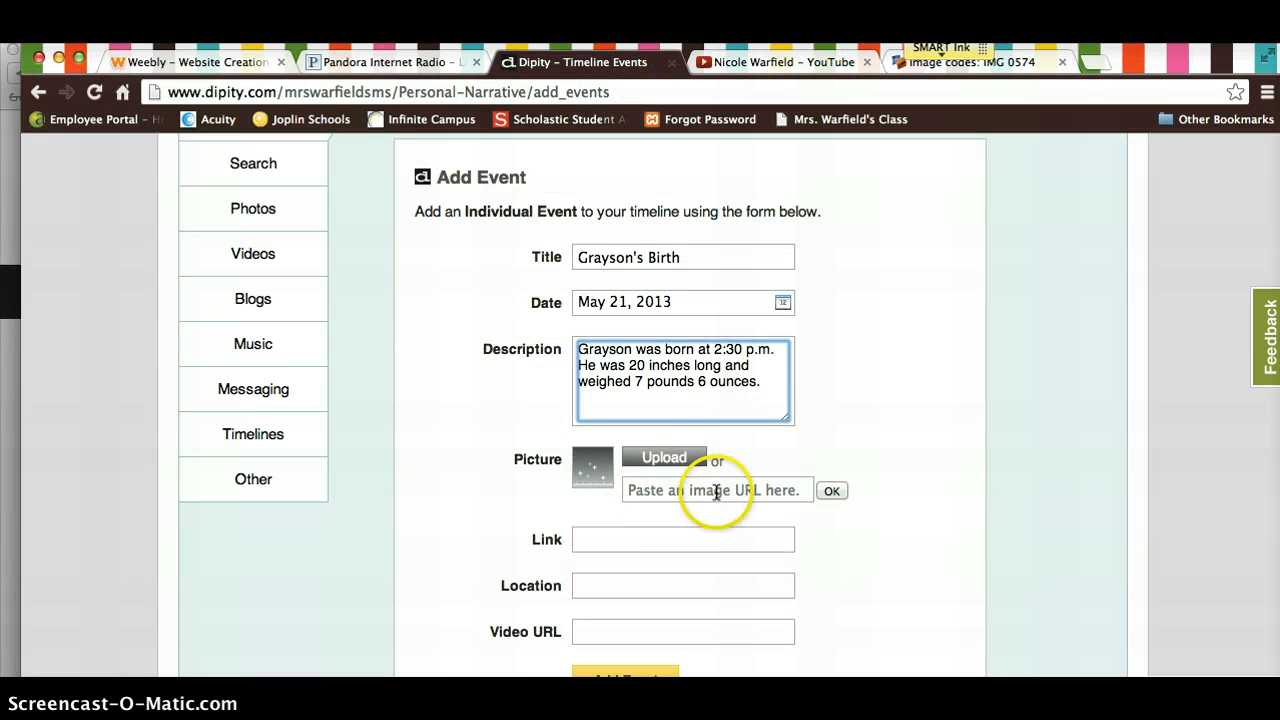
# - Copy the uploaded photo's direct link and return to the Dipity event form
pyautogui.click(970, 61)
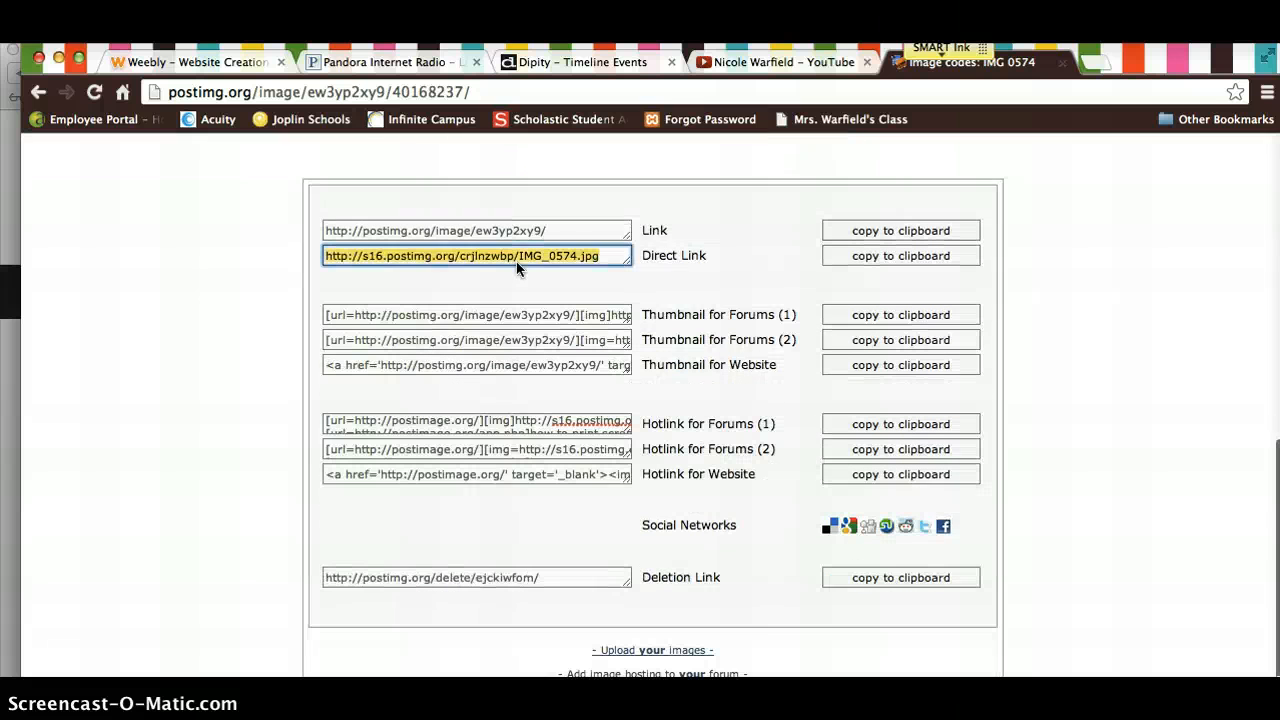
pyautogui.click(381, 255)
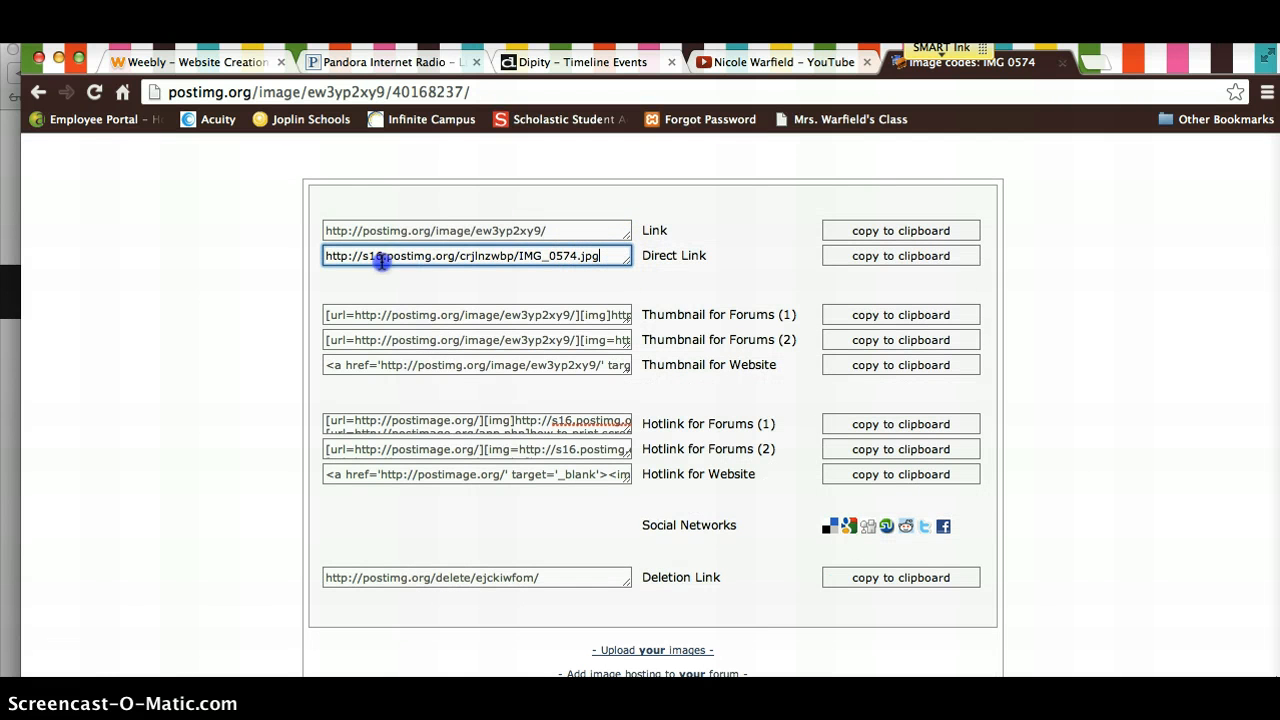
pyautogui.rightClick(475, 255)
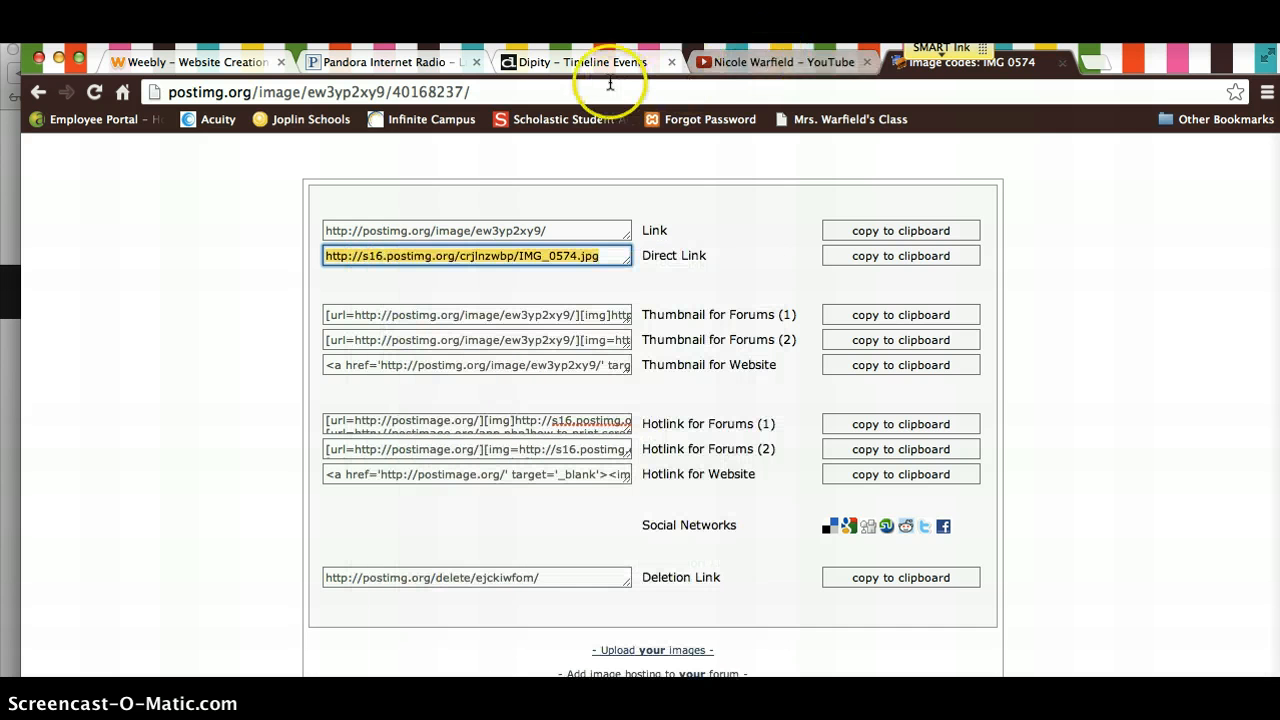
pyautogui.click(573, 61)
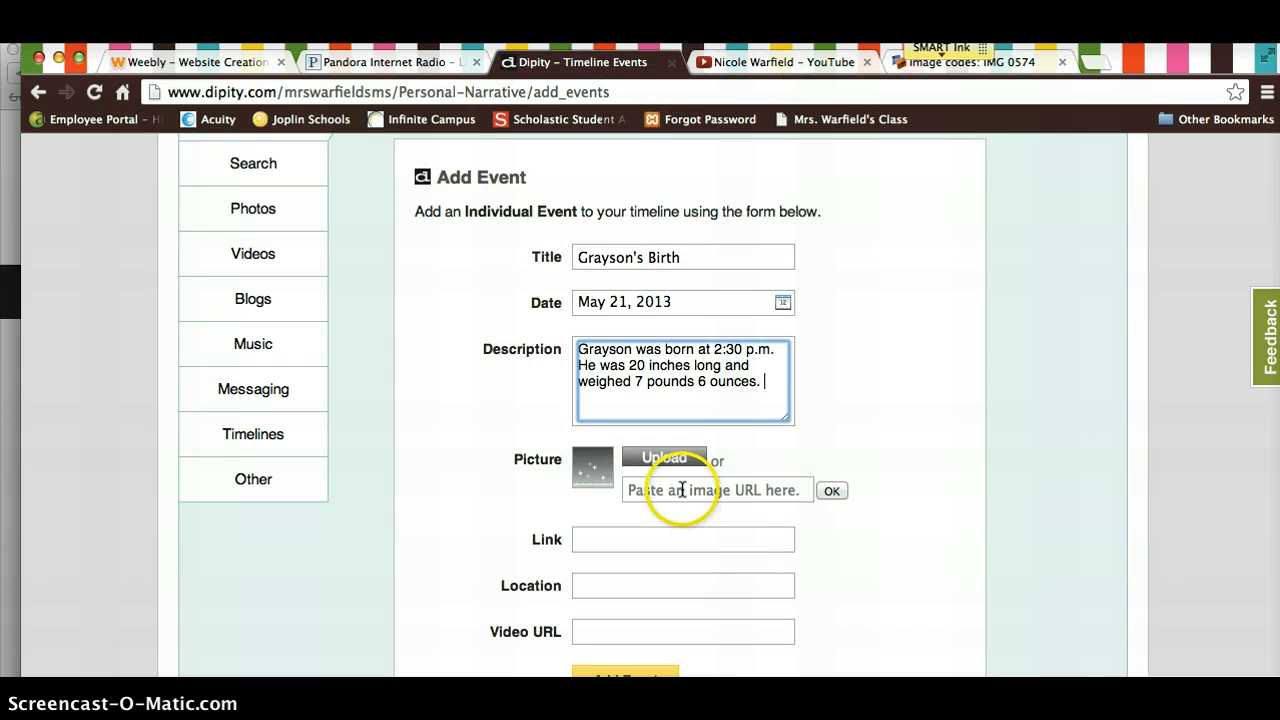
# - Paste the photo's direct link as the event image and add Grayson's Birth
pyautogui.rightClick(715, 490)
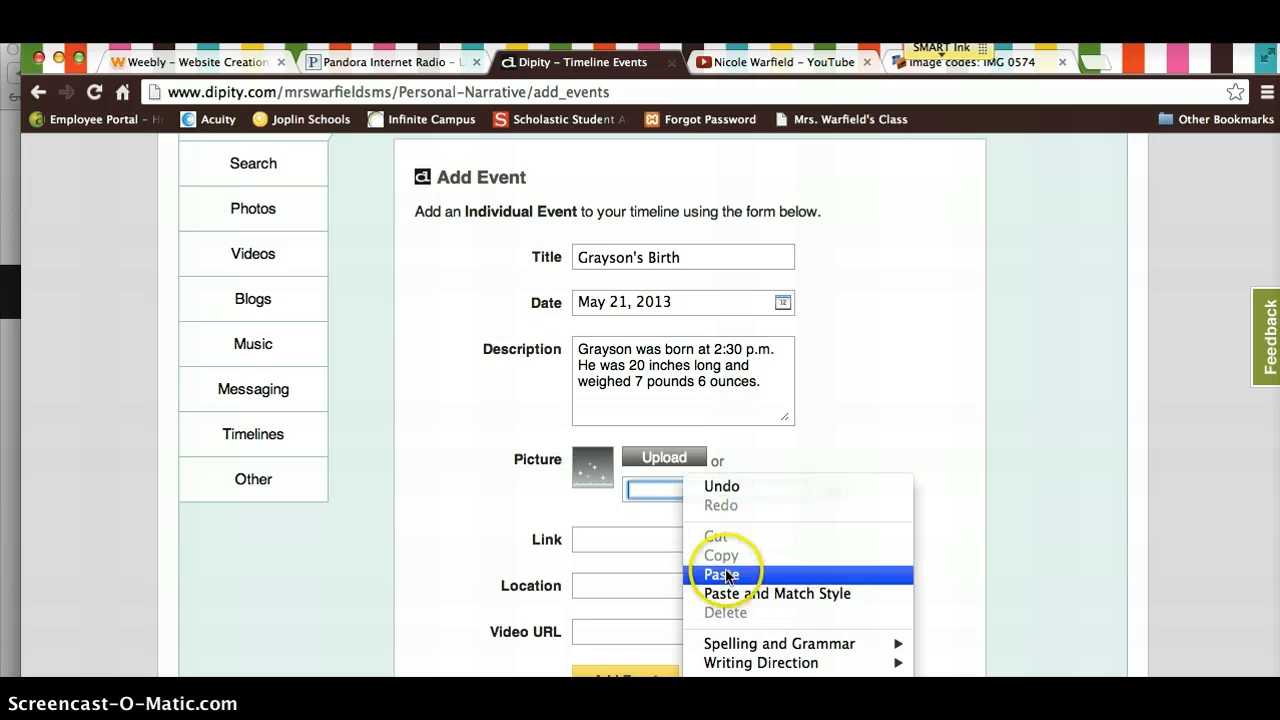
pyautogui.click(721, 573)
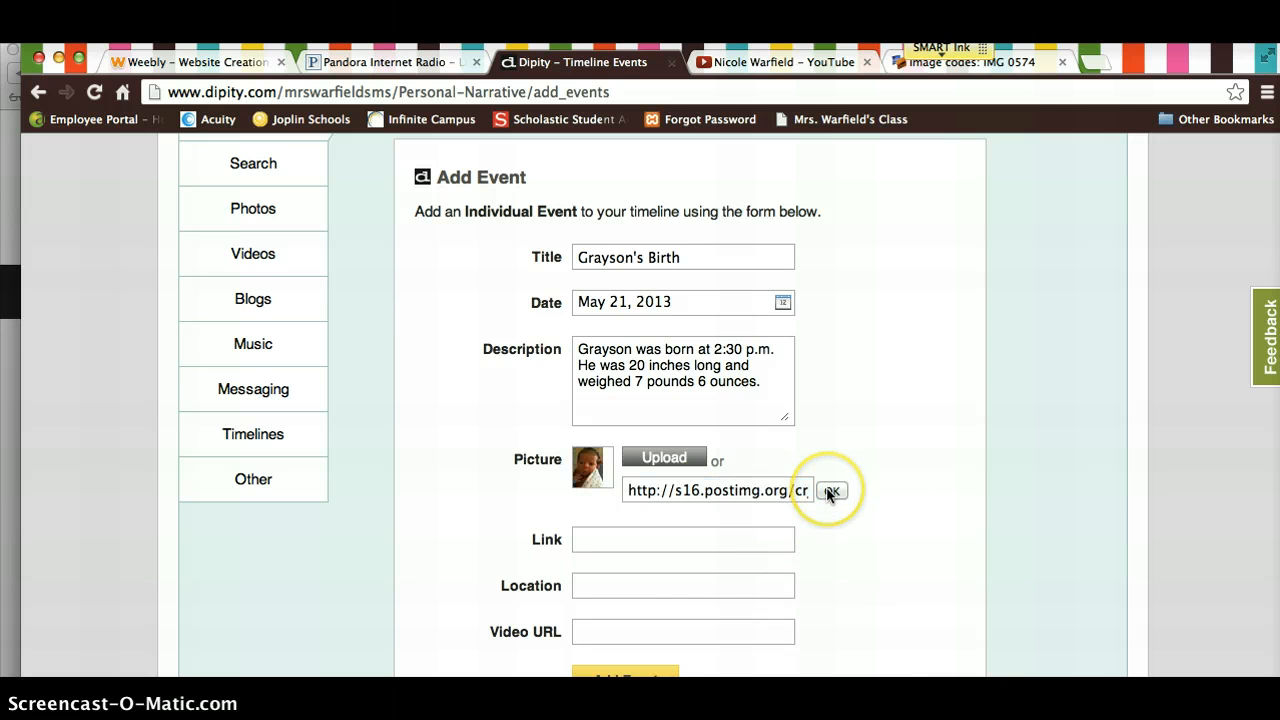
pyautogui.scroll(-3)
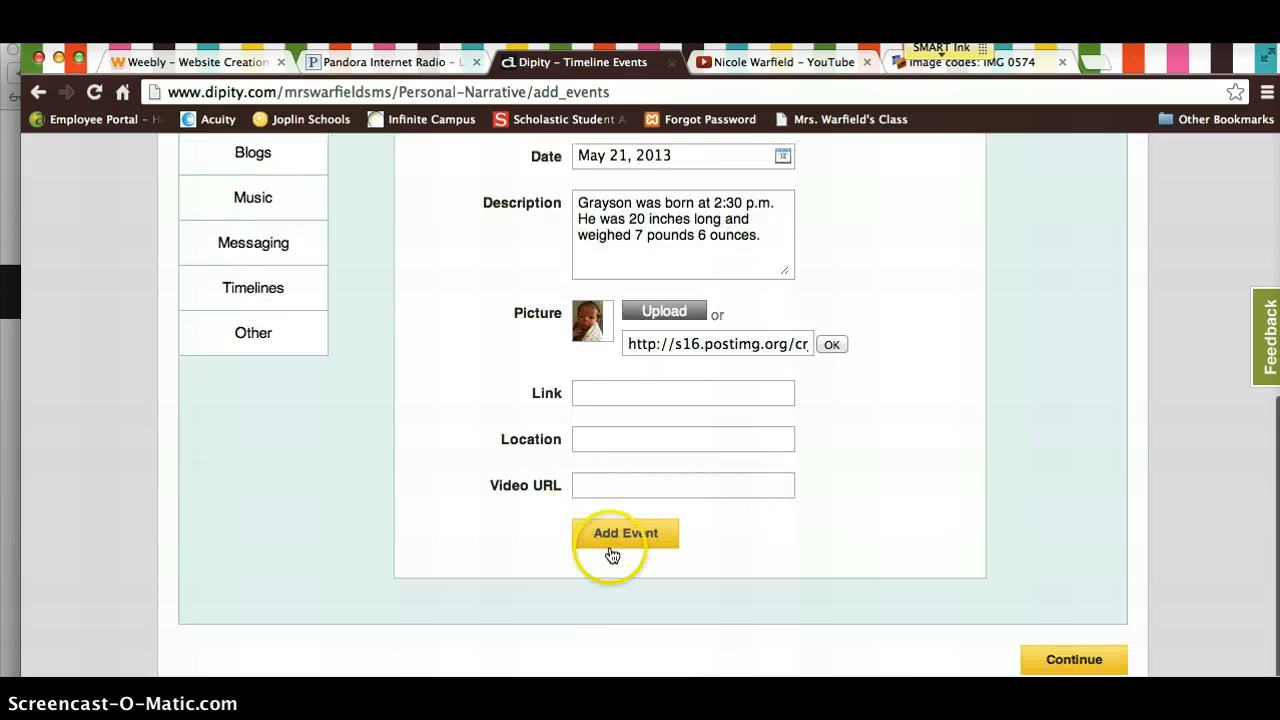
pyautogui.click(626, 532)
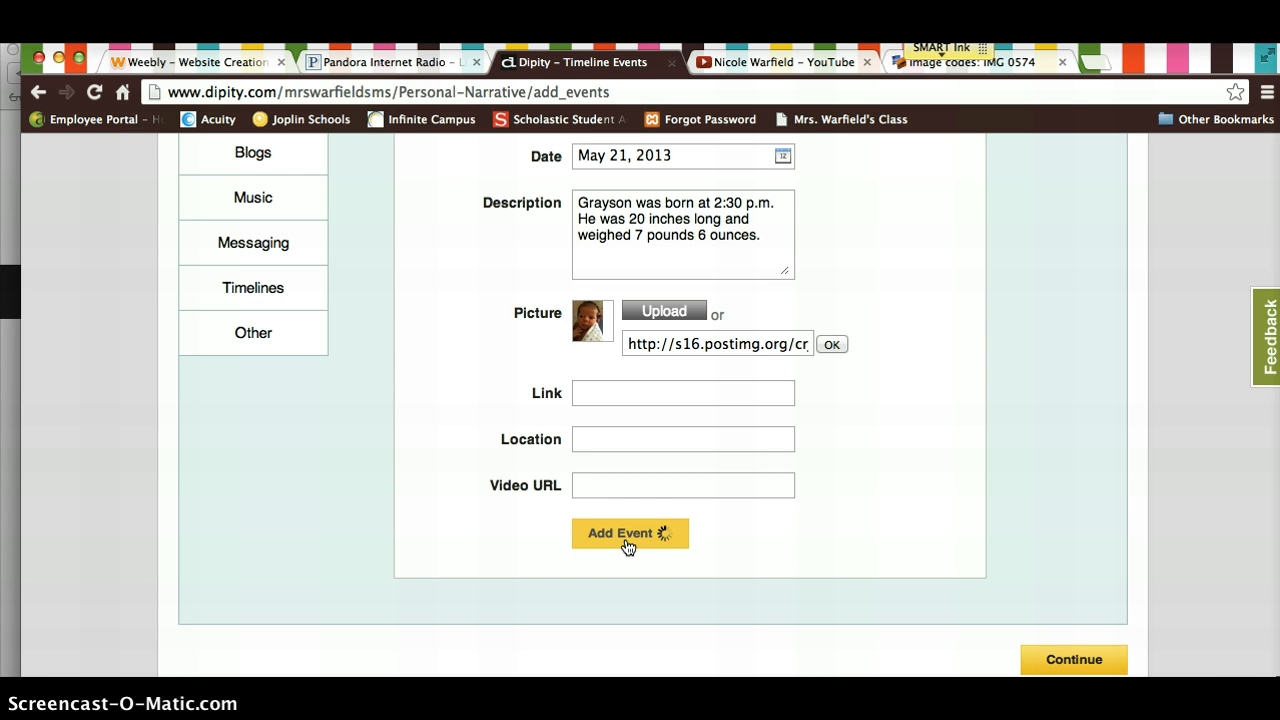
pyautogui.click(629, 533)
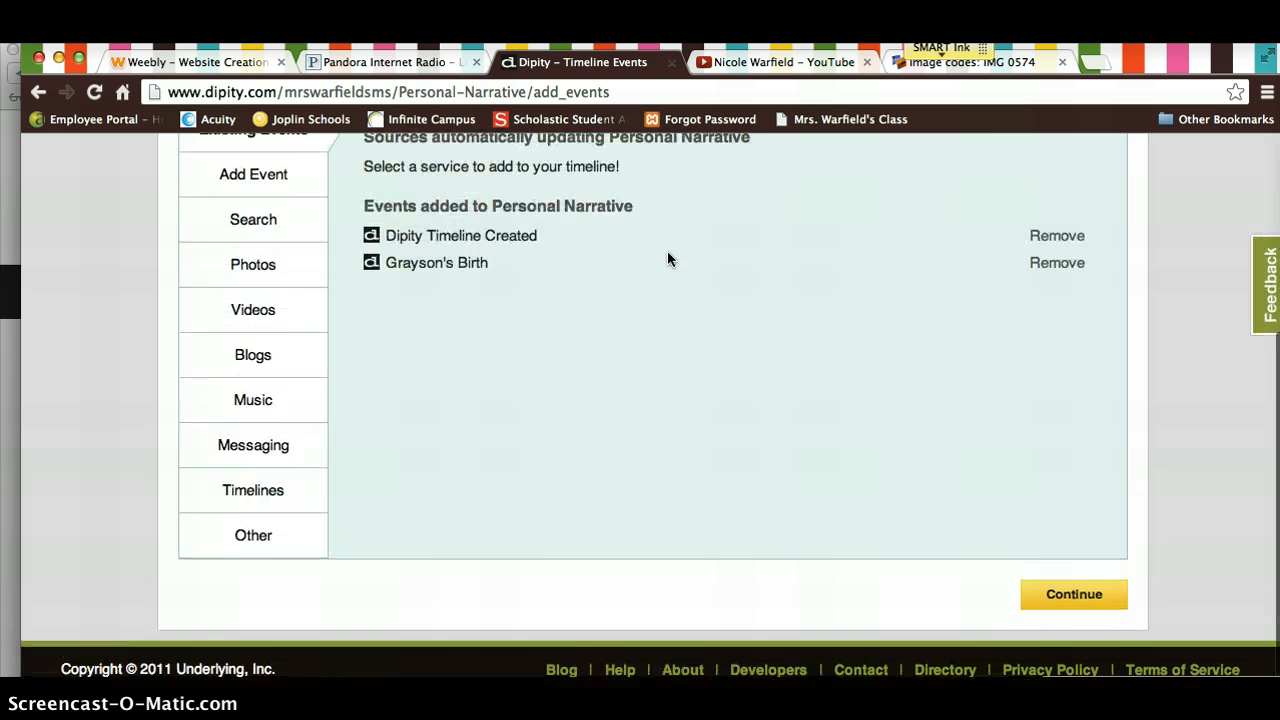
# - Check Grayson's Birth in the Existing Events list, then continue to advanced settings
pyautogui.scroll(3)
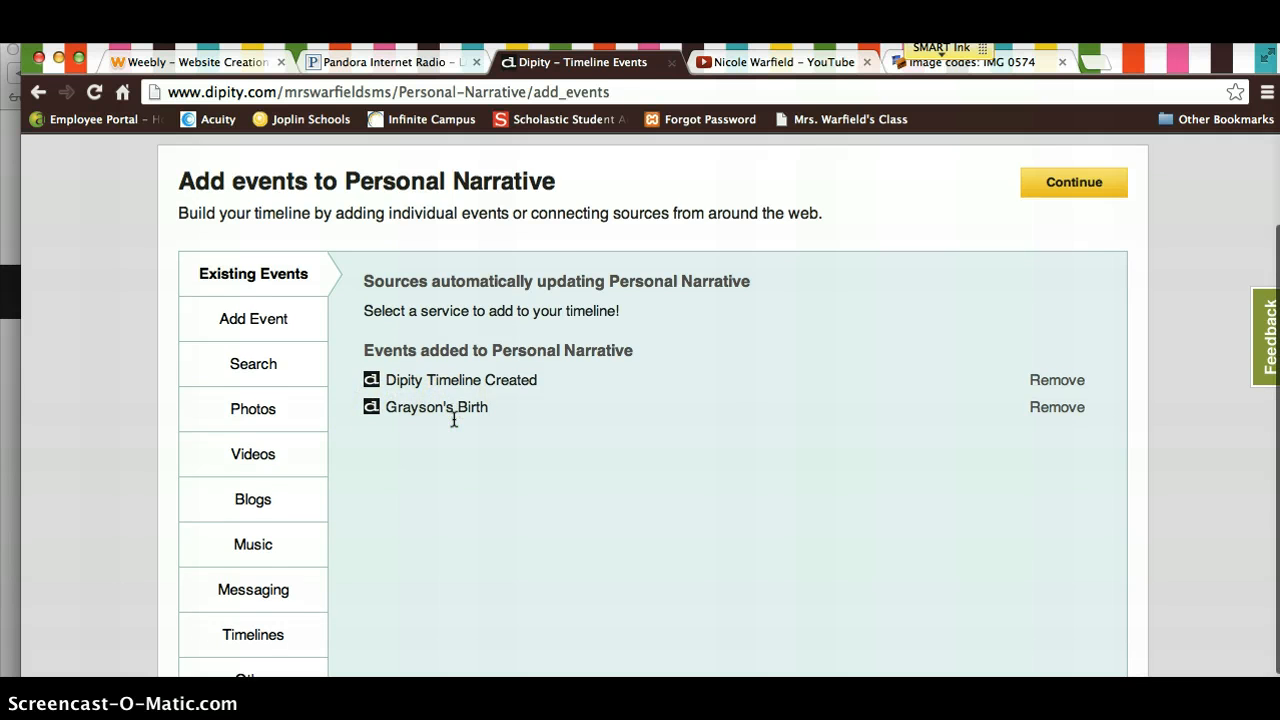
pyautogui.scroll(-3)
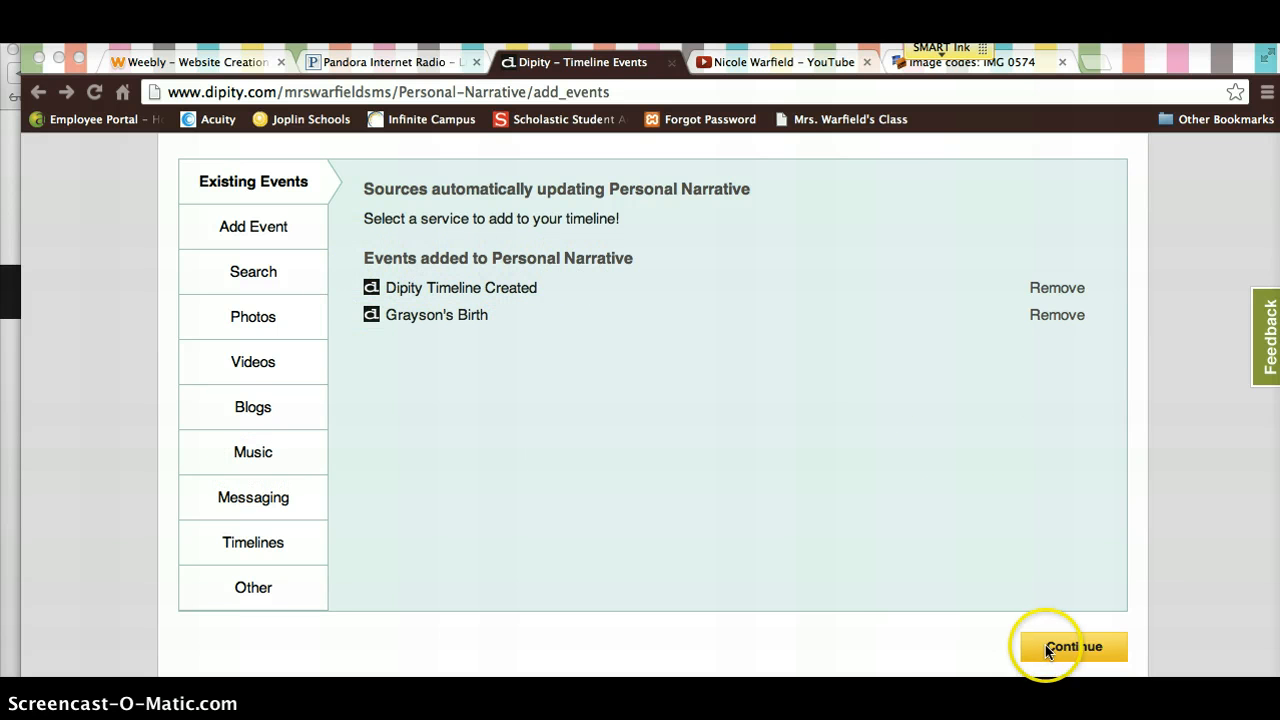
pyautogui.click(1070, 646)
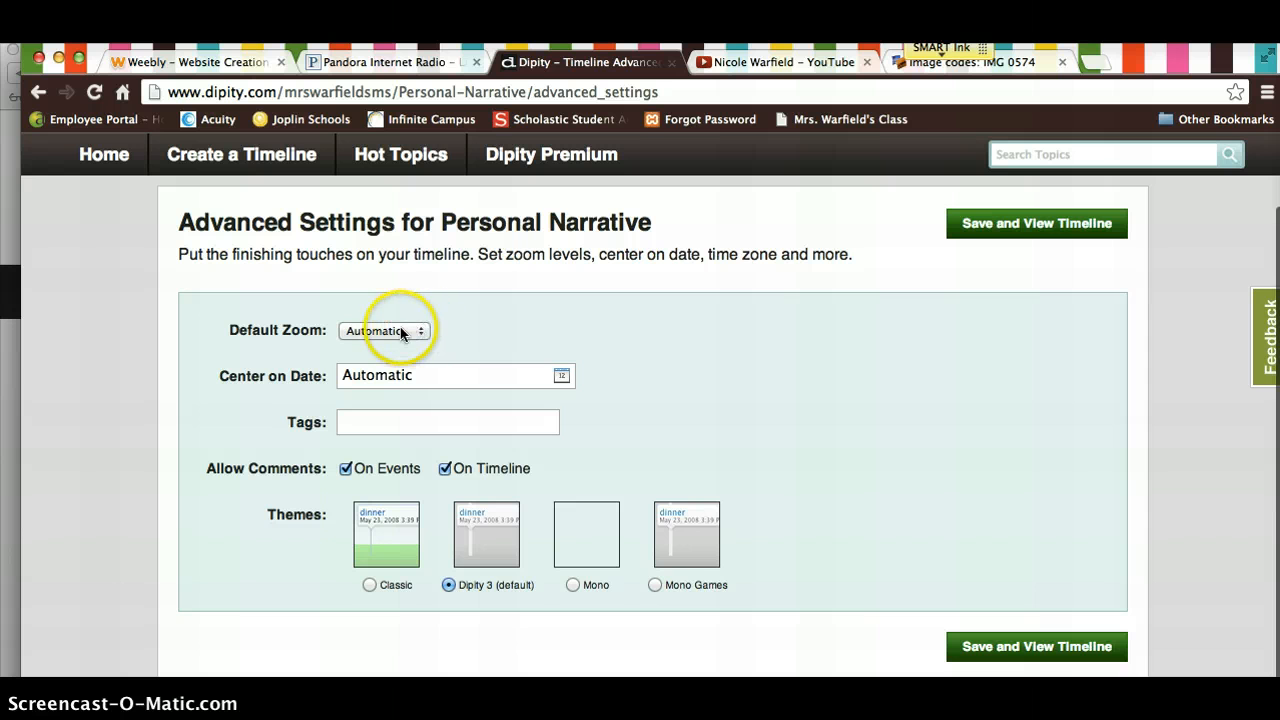
pyautogui.moveTo(375, 468)
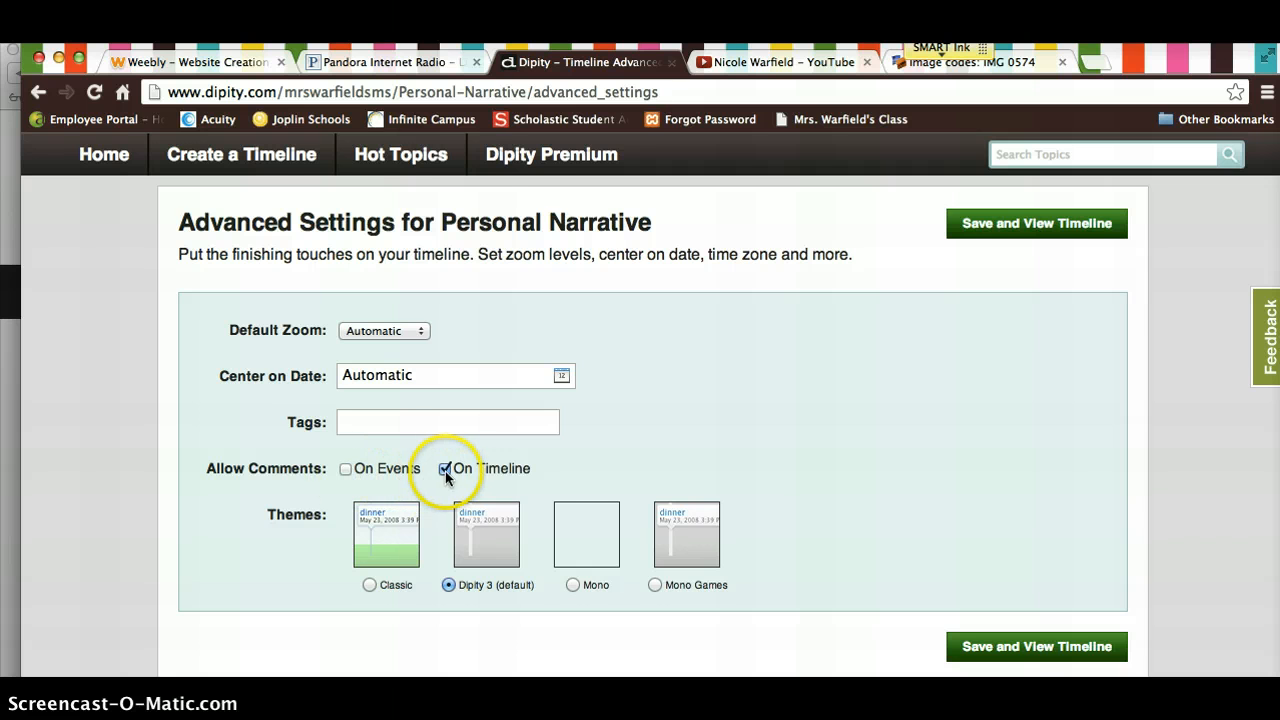
# - Uncheck Allow Comments on events and timeline, then save and view the timeline
pyautogui.click(444, 468)
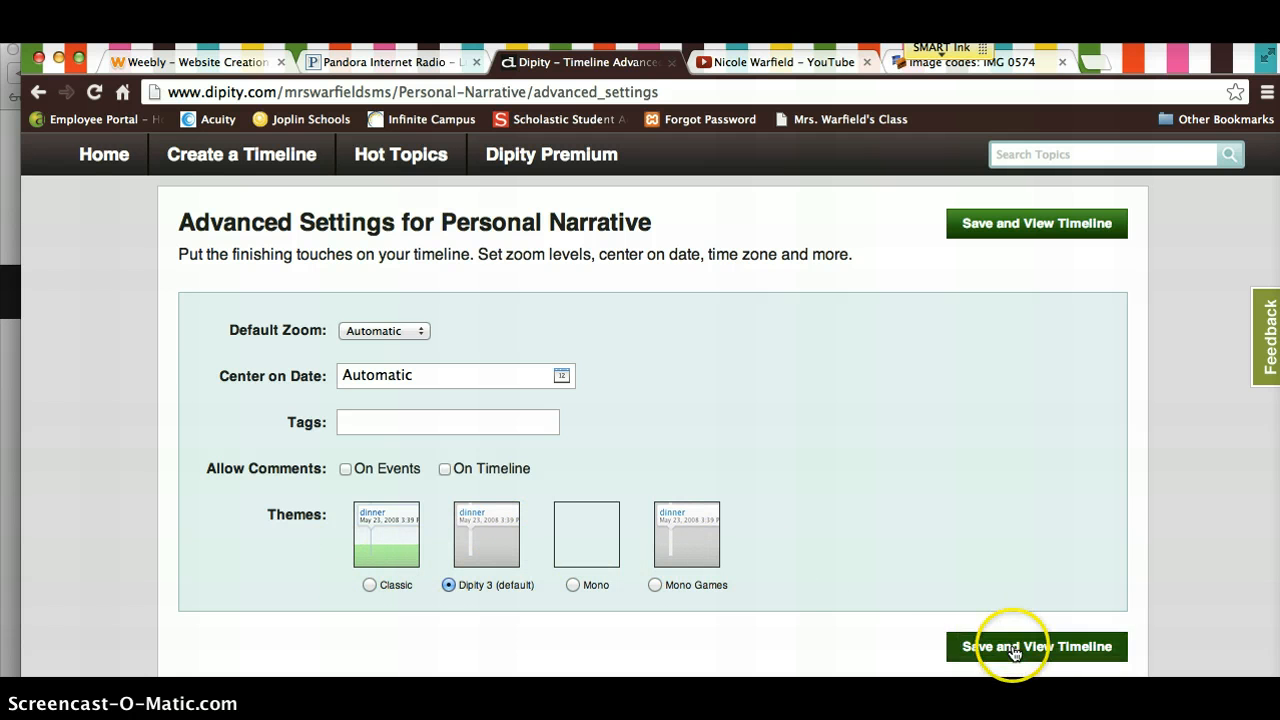
pyautogui.click(1036, 646)
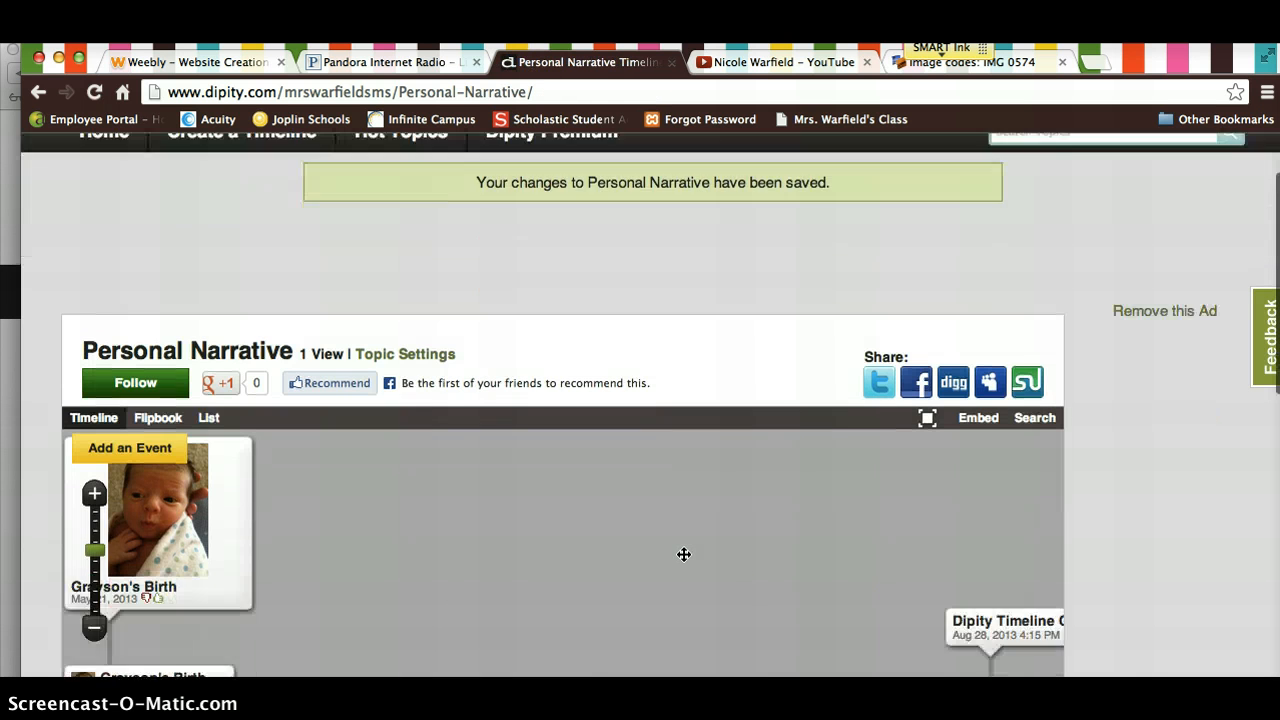
# - Scroll the Personal Narrative timeline page and open the Add an Event form
pyautogui.scroll(-3)
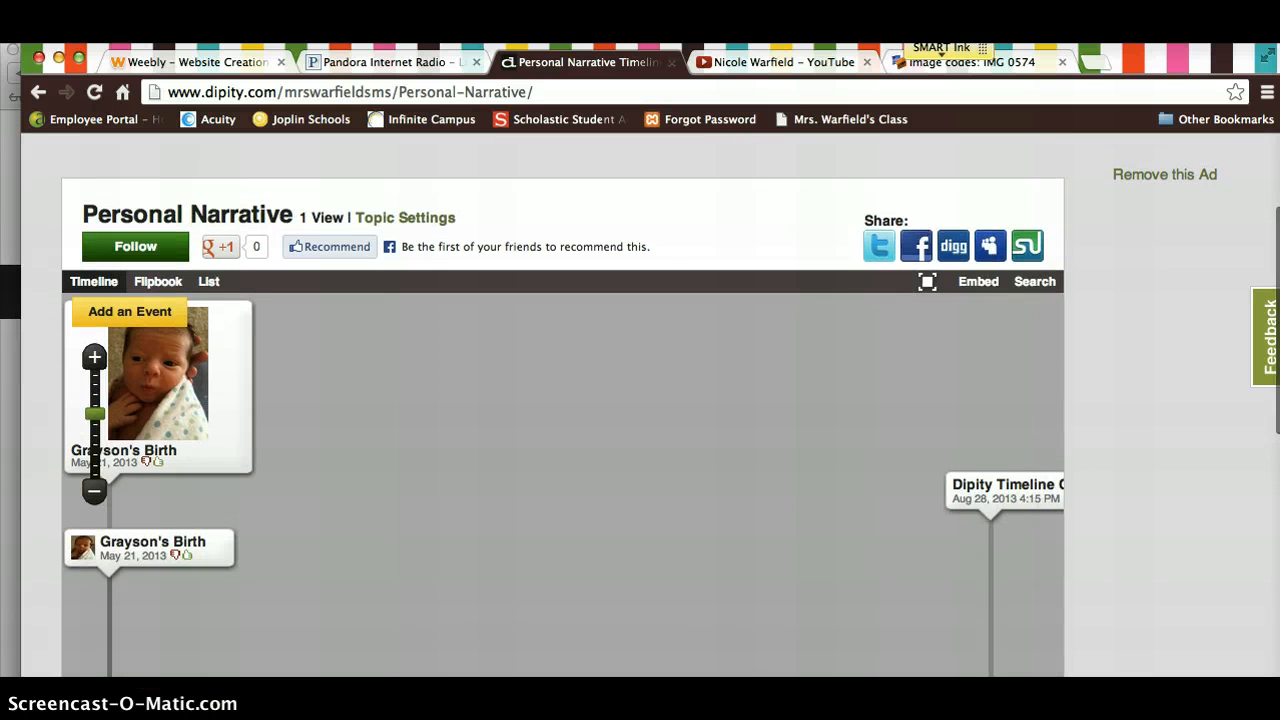
pyautogui.click(129, 311)
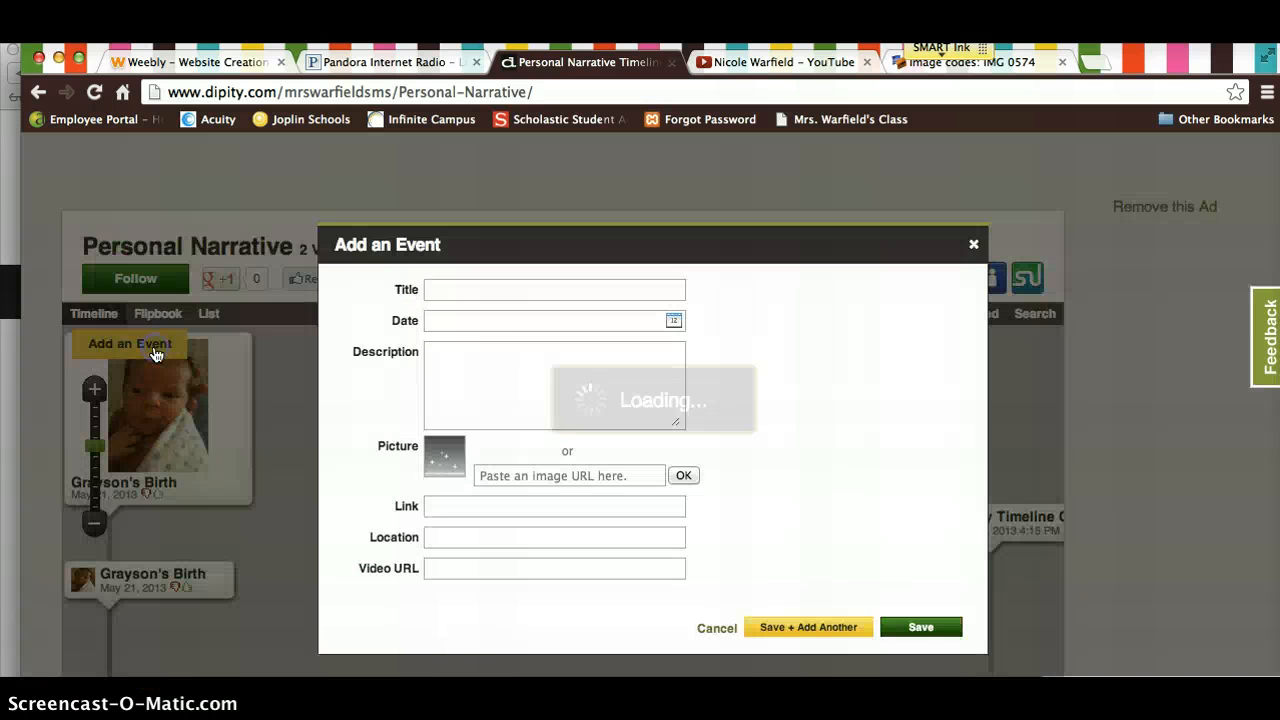